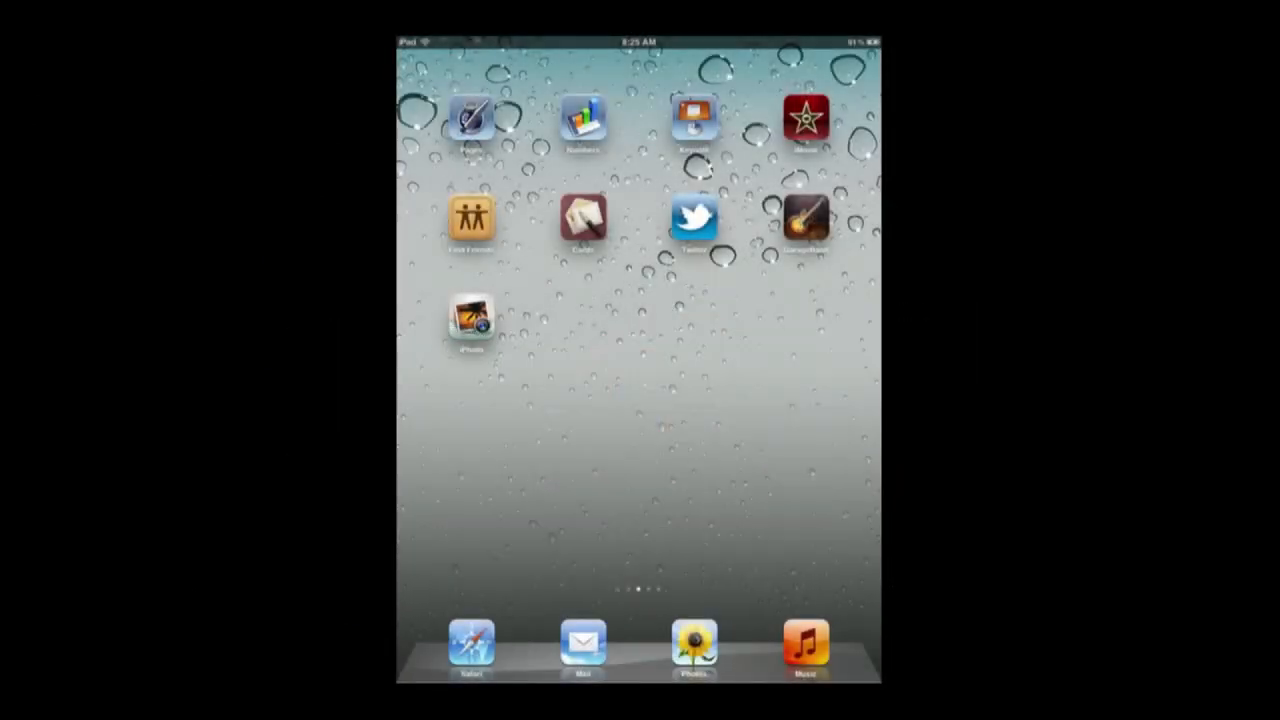
Launch iPhoto from the iPad home screen to reach the eight-photo album
click(469, 315)
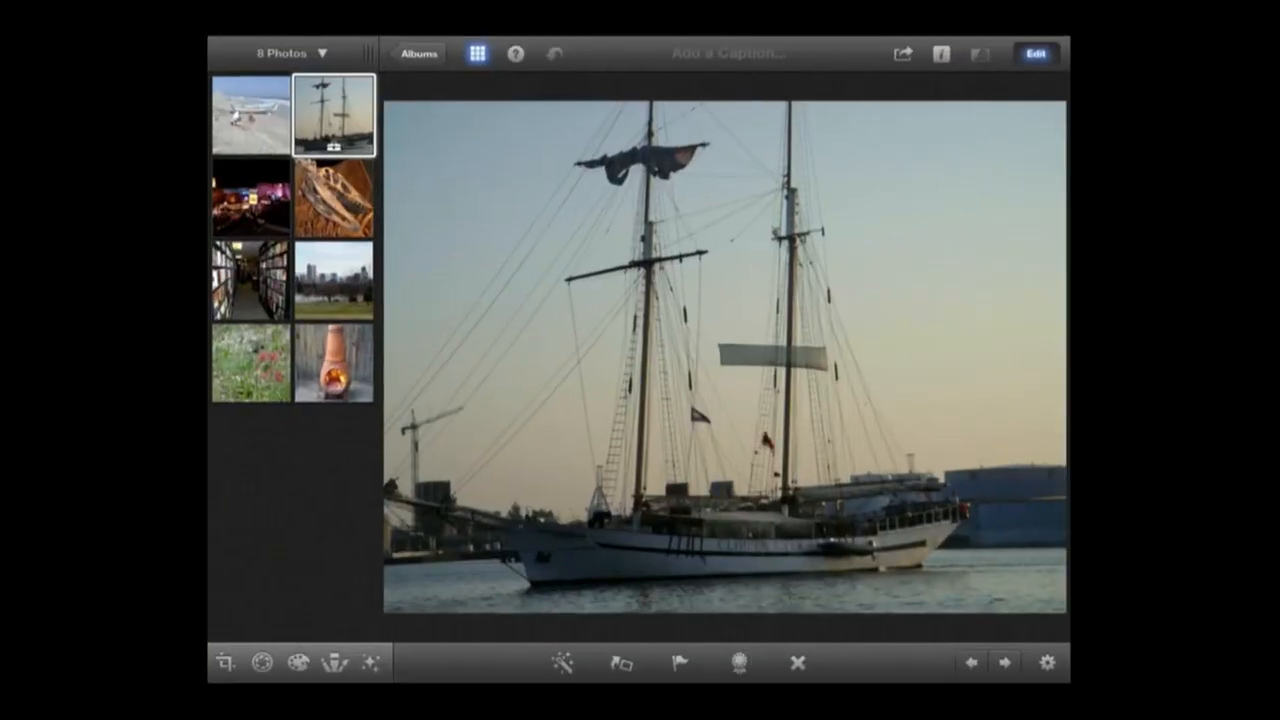
Open the city skyline photo in Crop & Straighten, then undo the trial crop
click(334, 278)
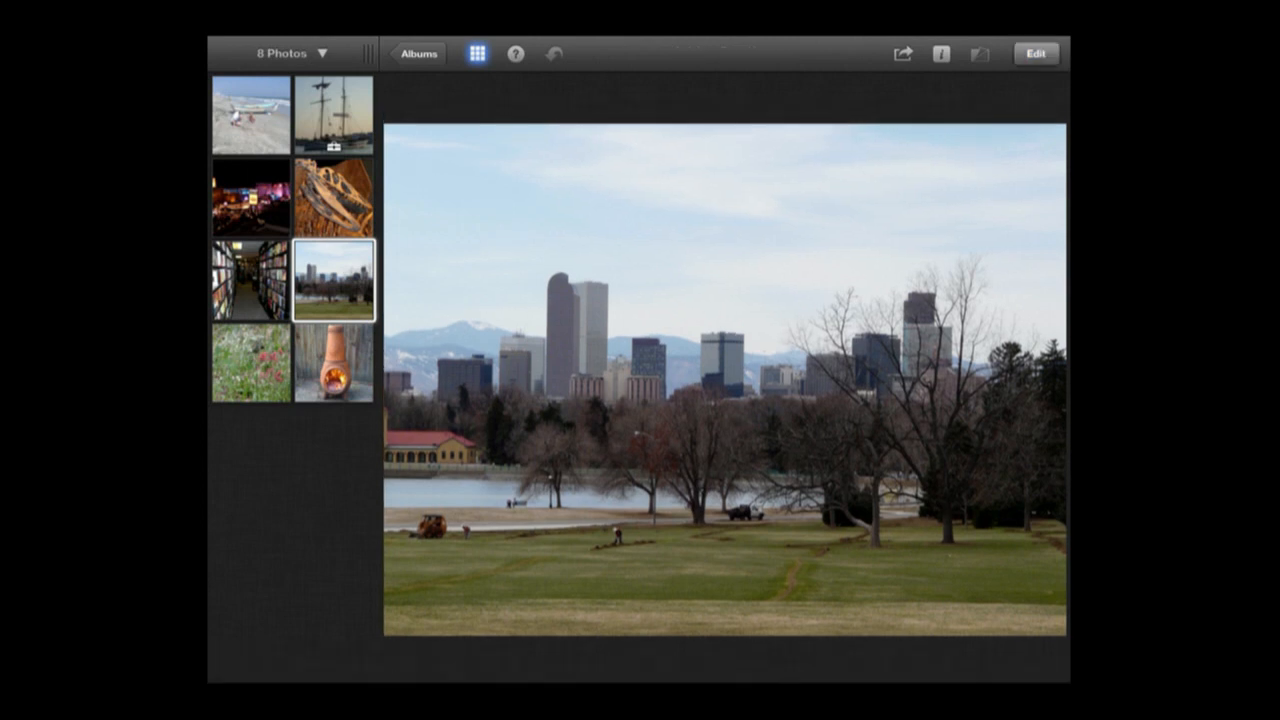
click(1035, 53)
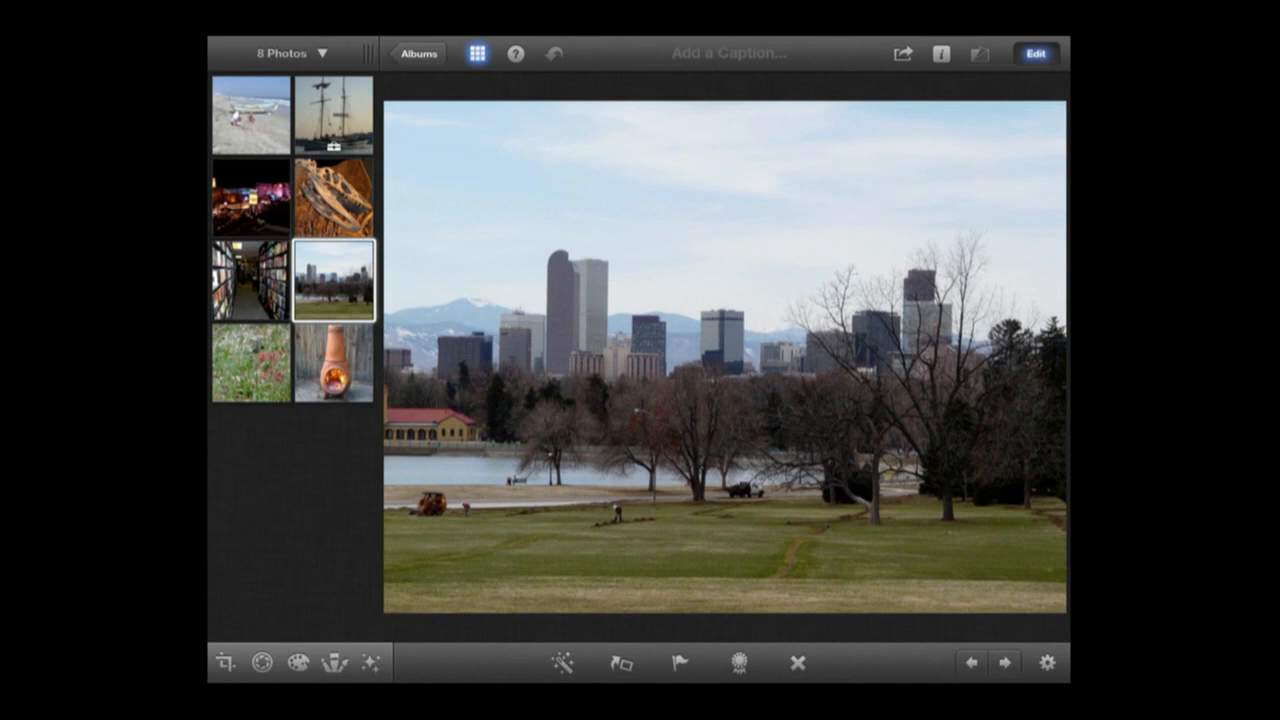
click(227, 663)
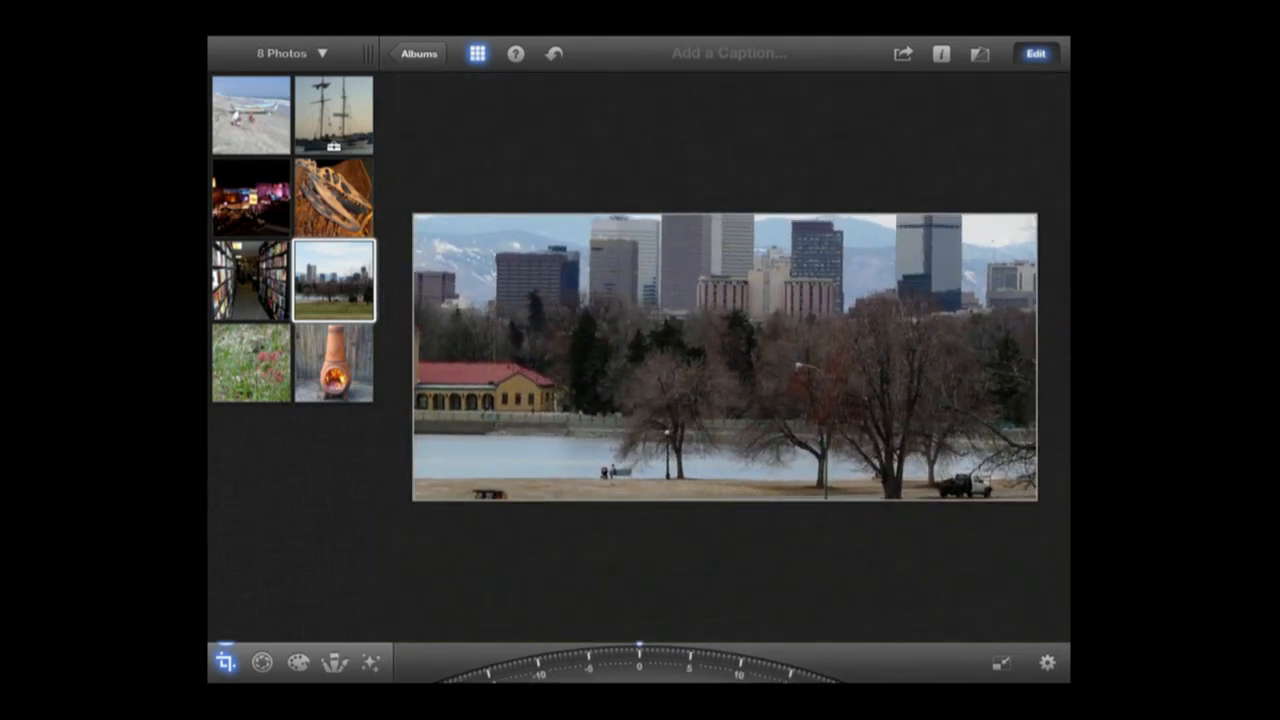
click(554, 53)
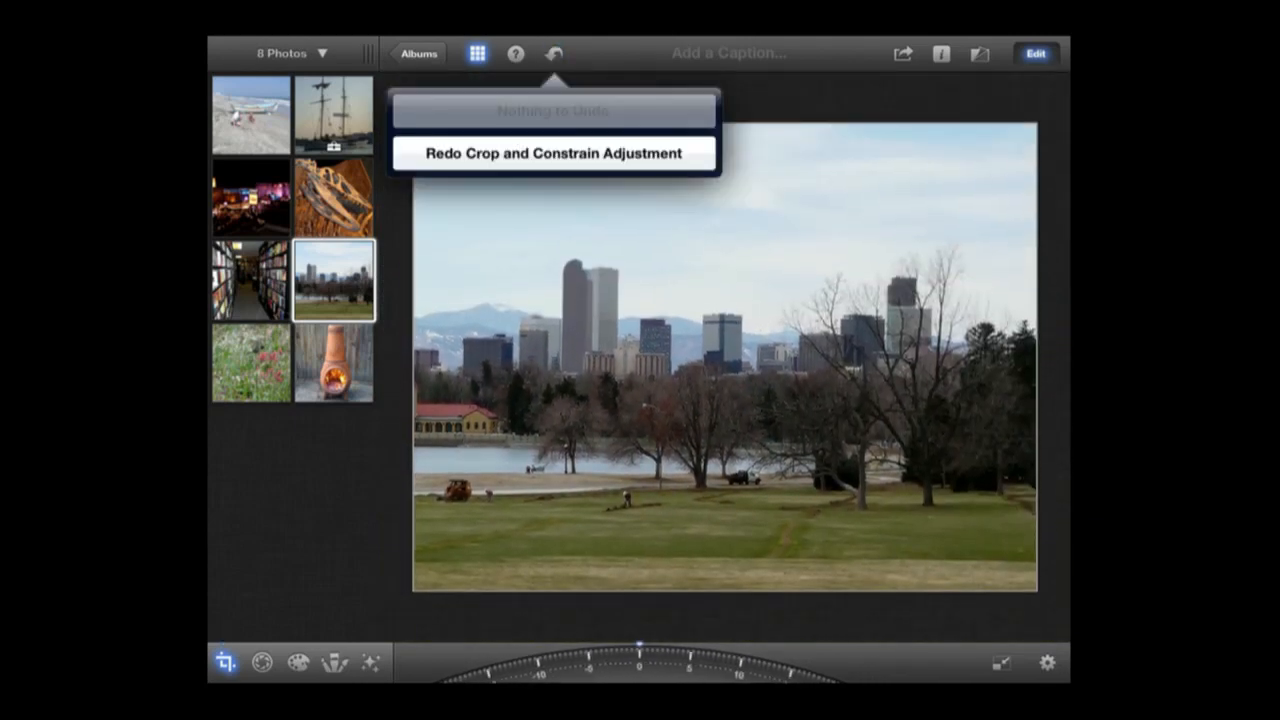
click(553, 153)
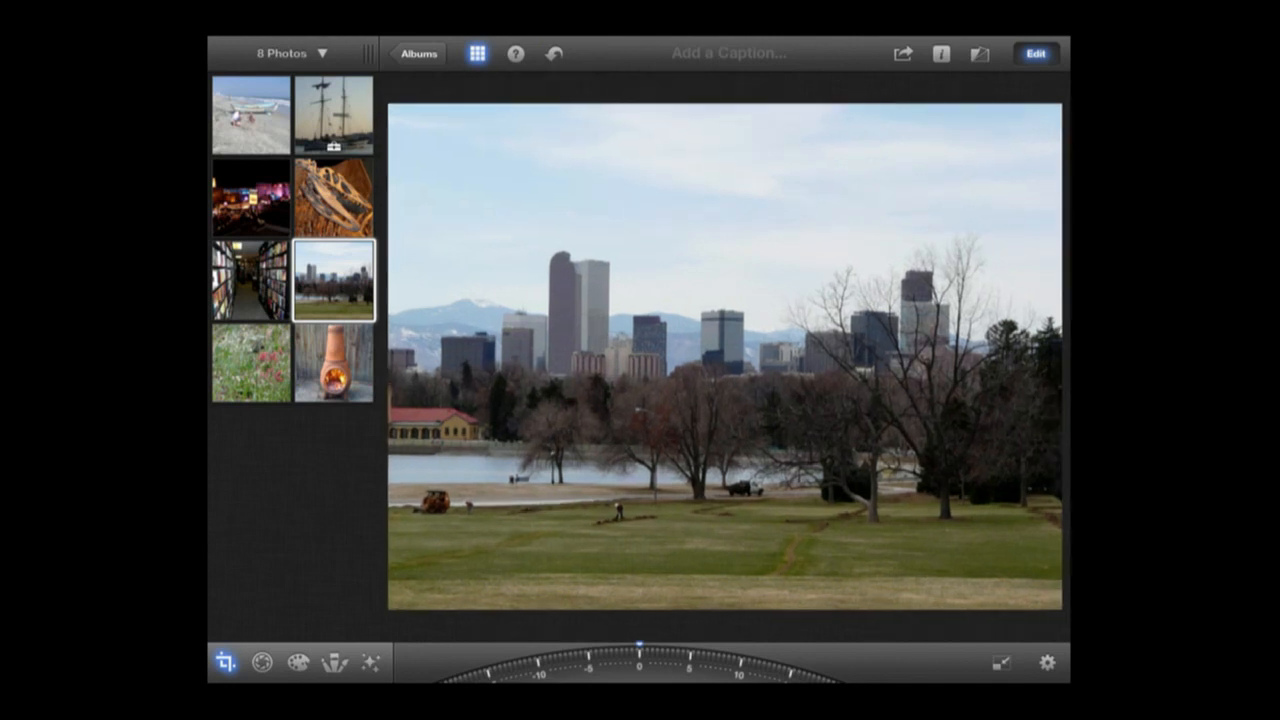
Show the Exposure sliders with help notes on shadows, contrast, brightness and highlights
click(263, 663)
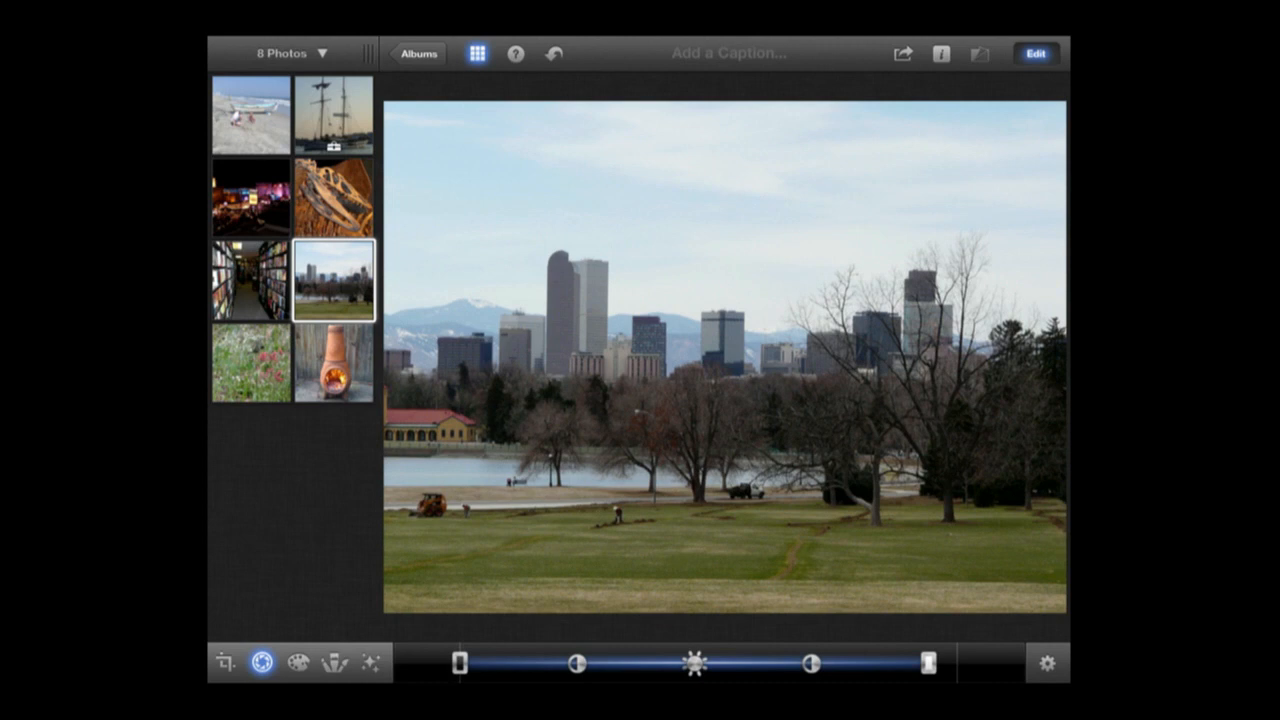
click(515, 53)
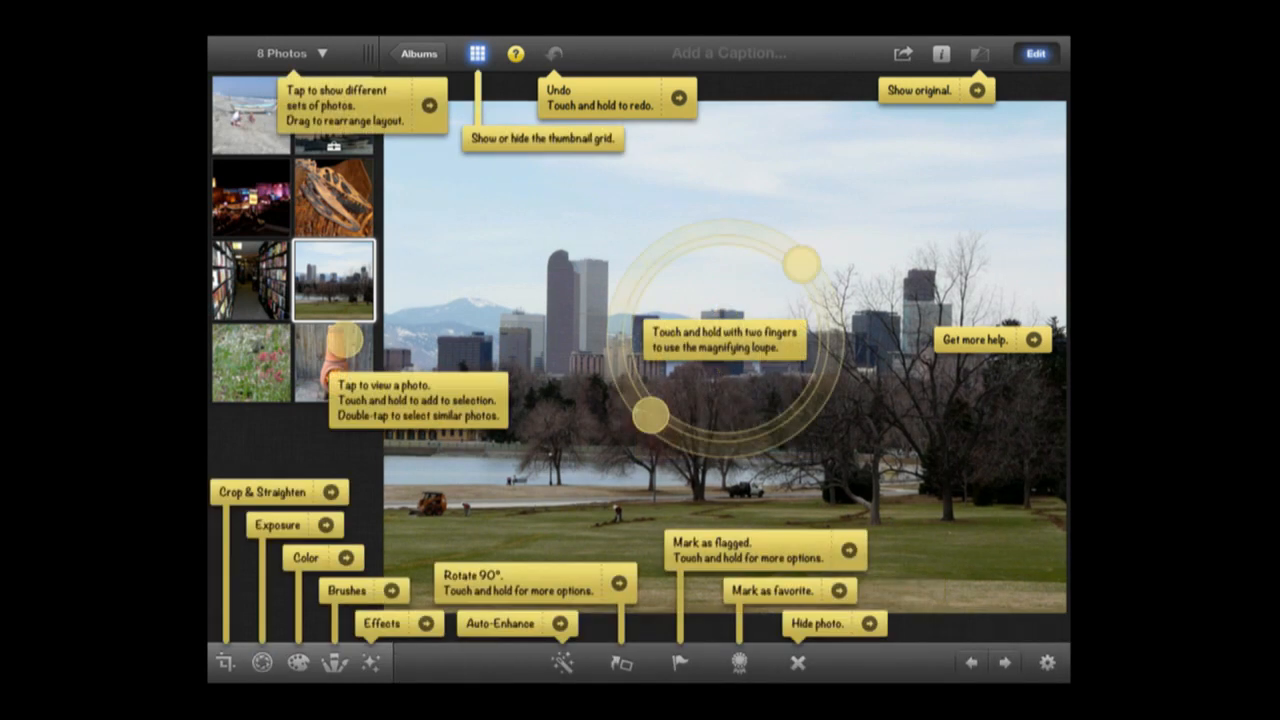
click(262, 663)
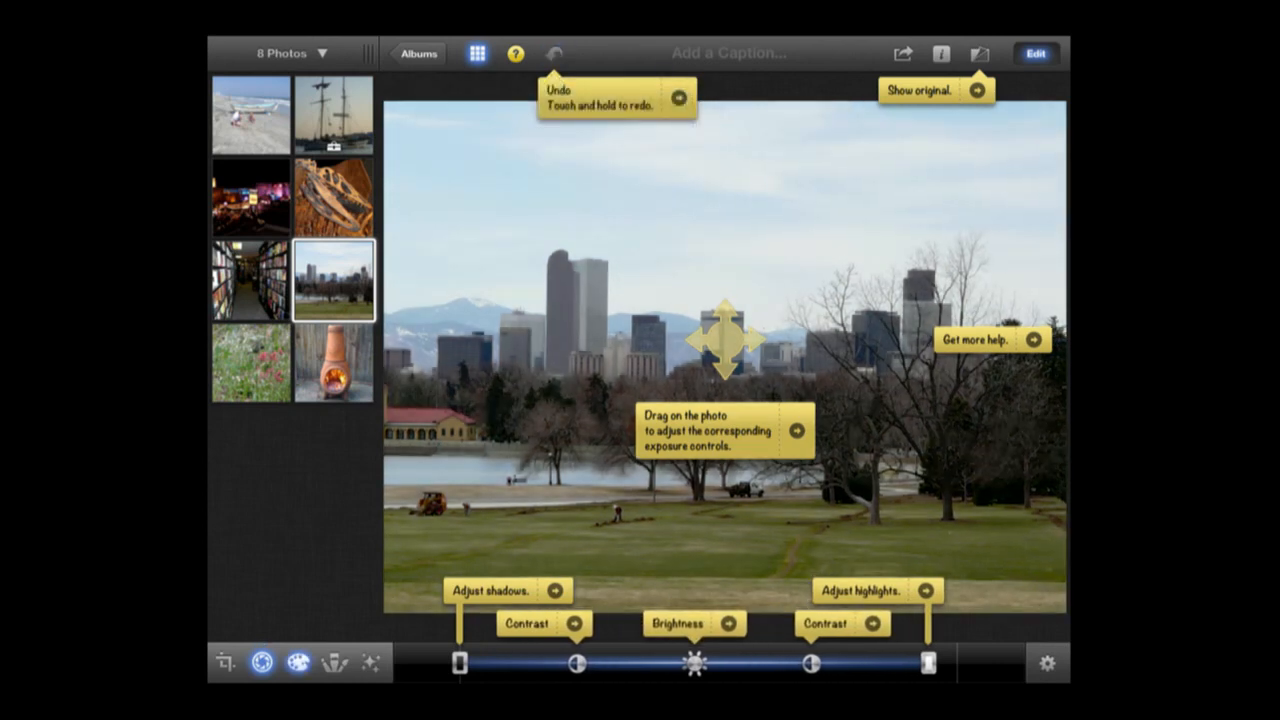
Warm the skyline photo with the Cloudy white balance preset, then switch to Brushes
click(298, 662)
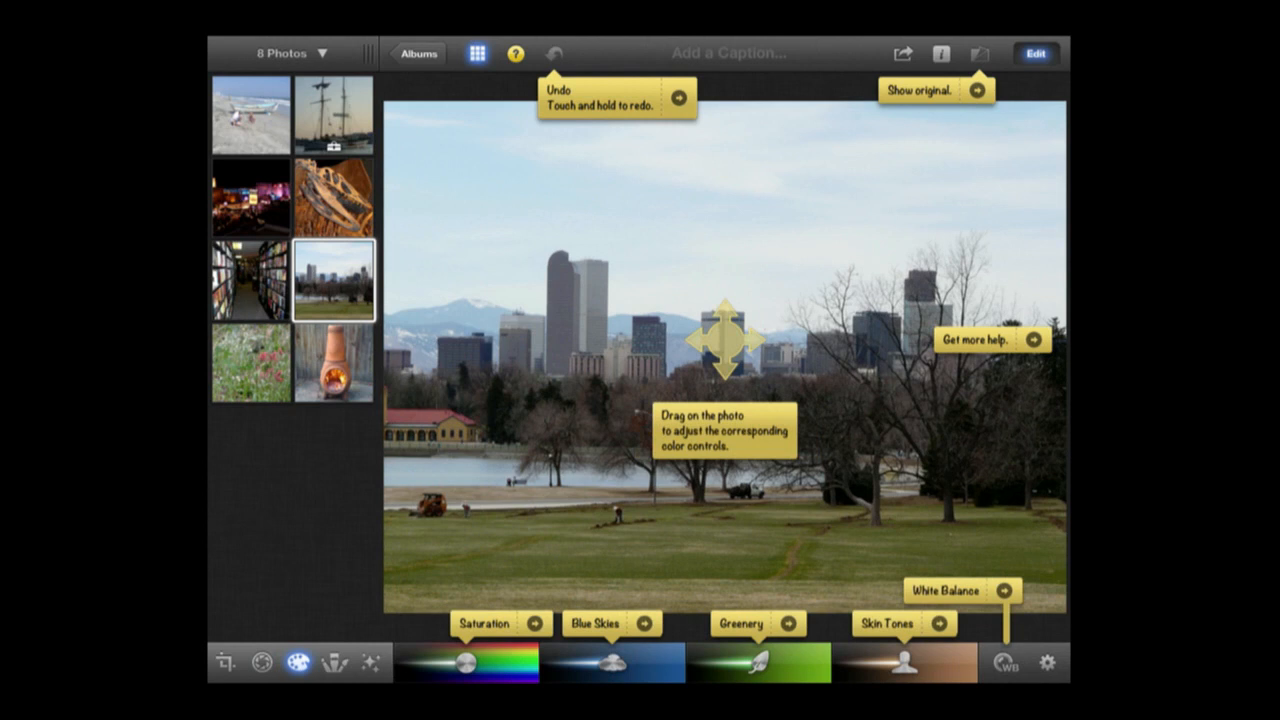
click(463, 663)
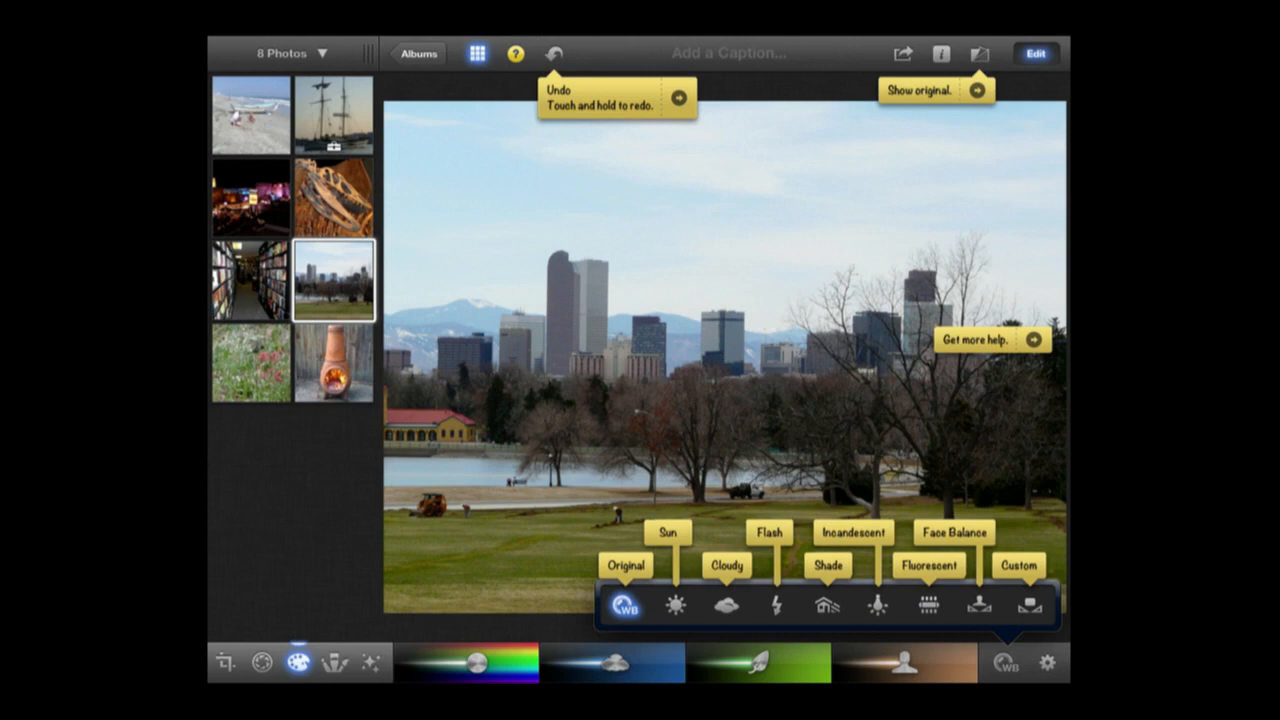
click(728, 605)
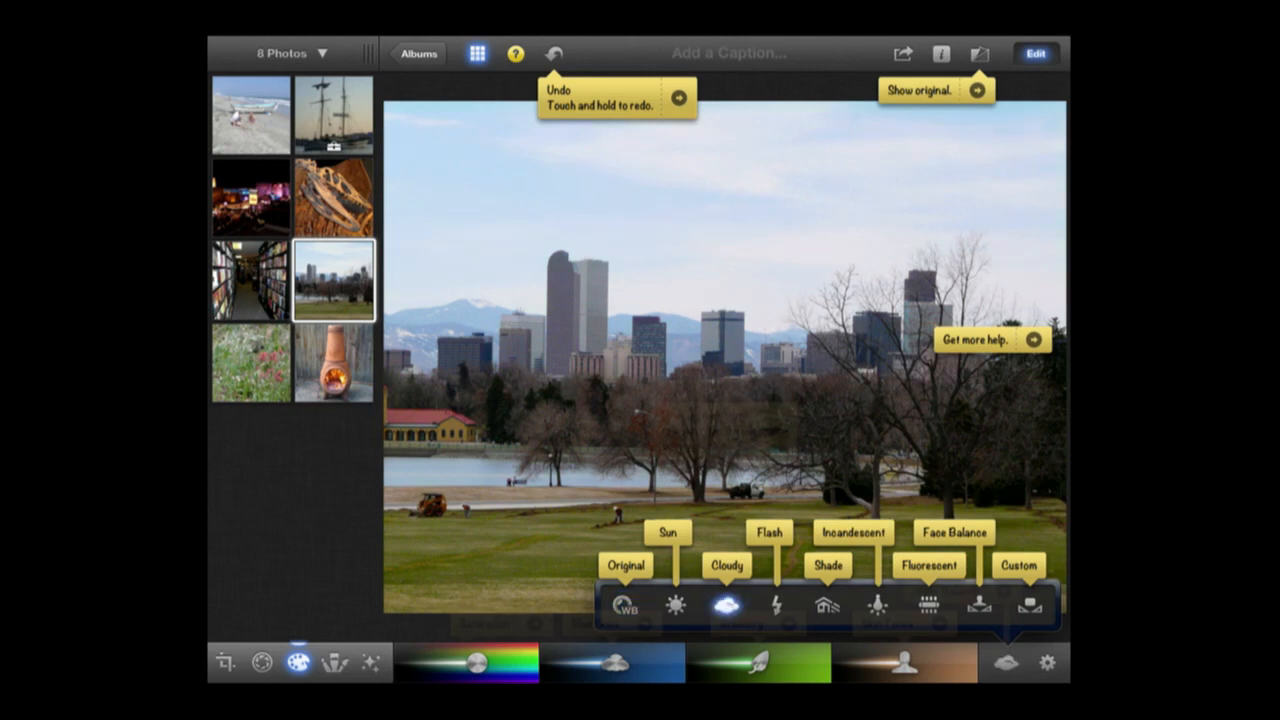
click(335, 662)
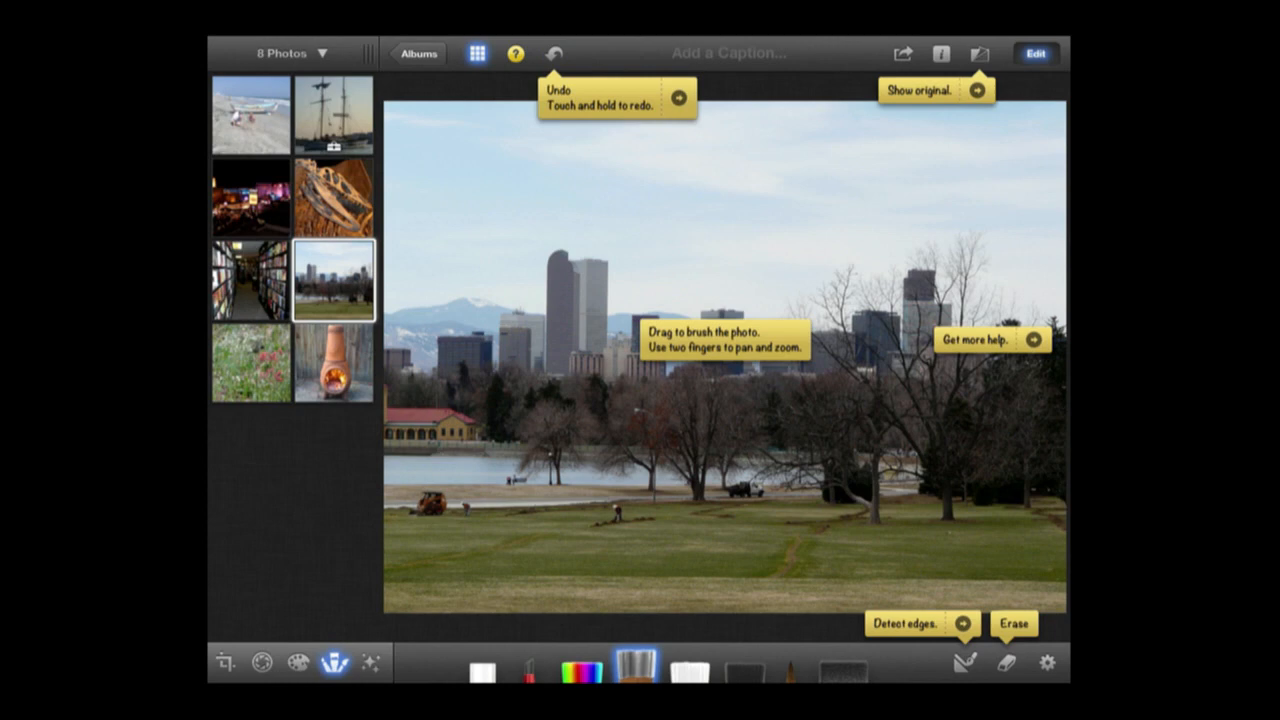
Preview the Sixties and Saturated Film effects, settle on Early Chrome, and toggle the vignette
click(515, 53)
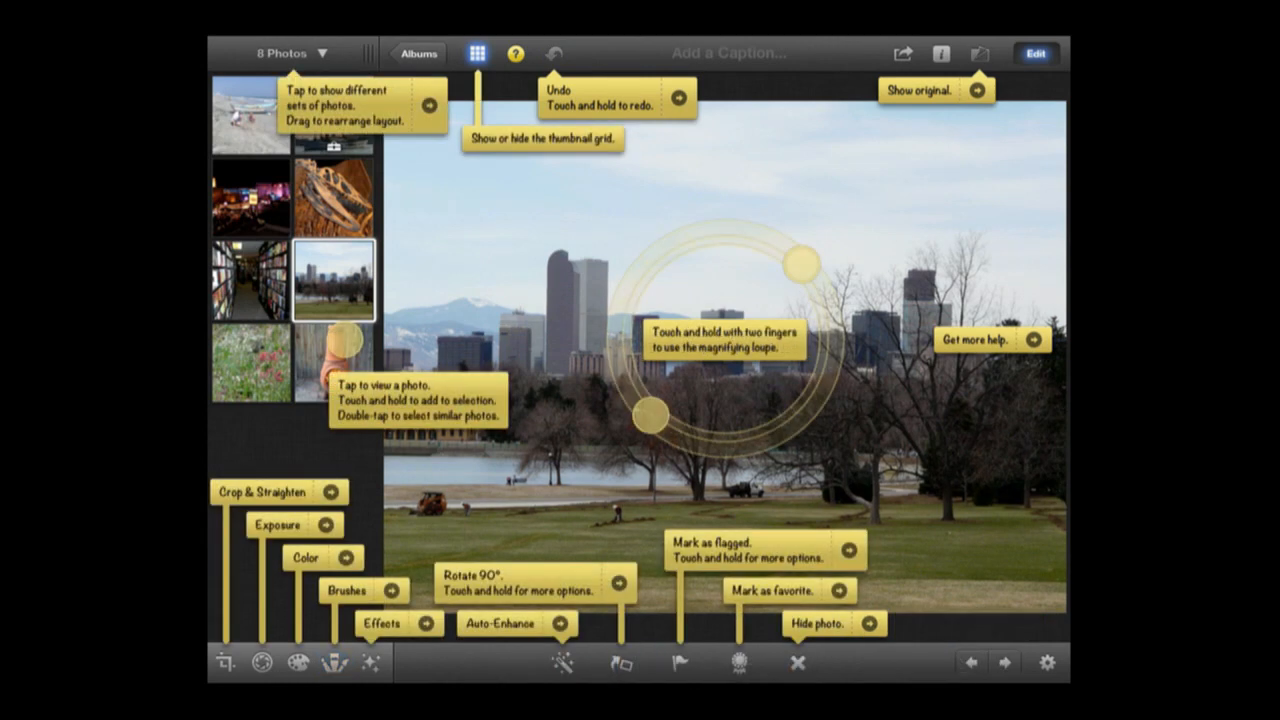
click(370, 662)
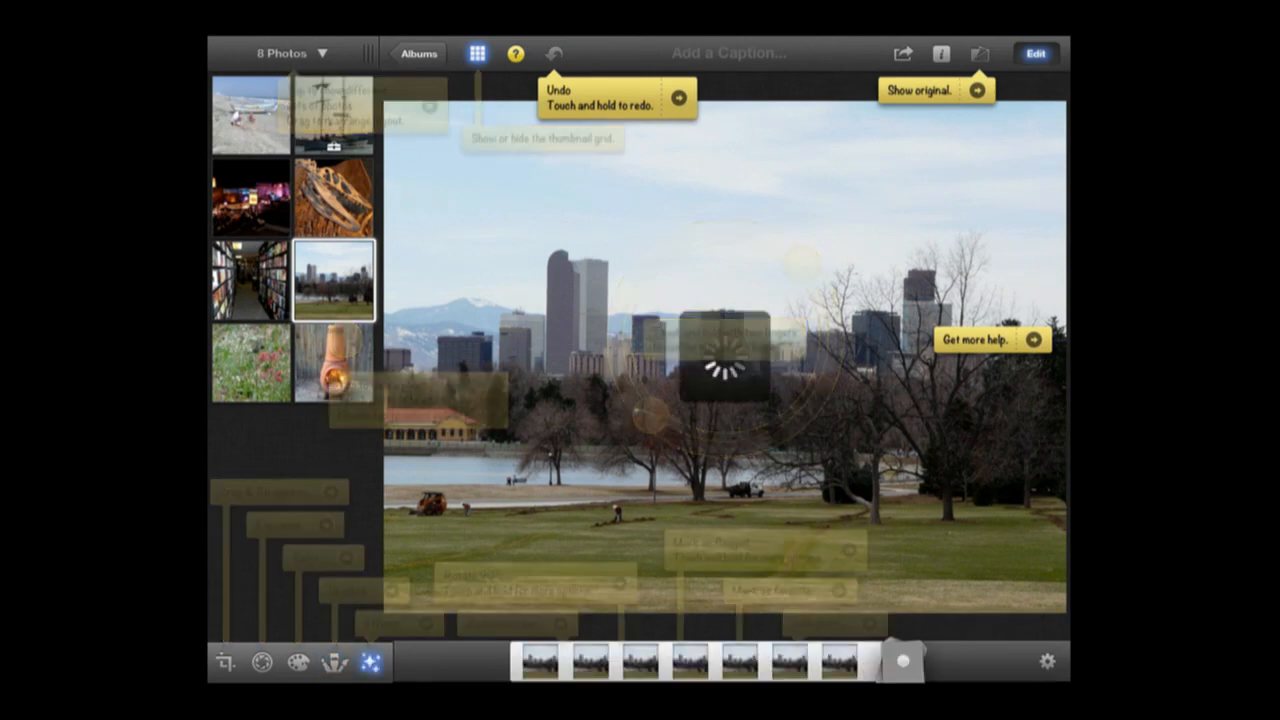
click(371, 661)
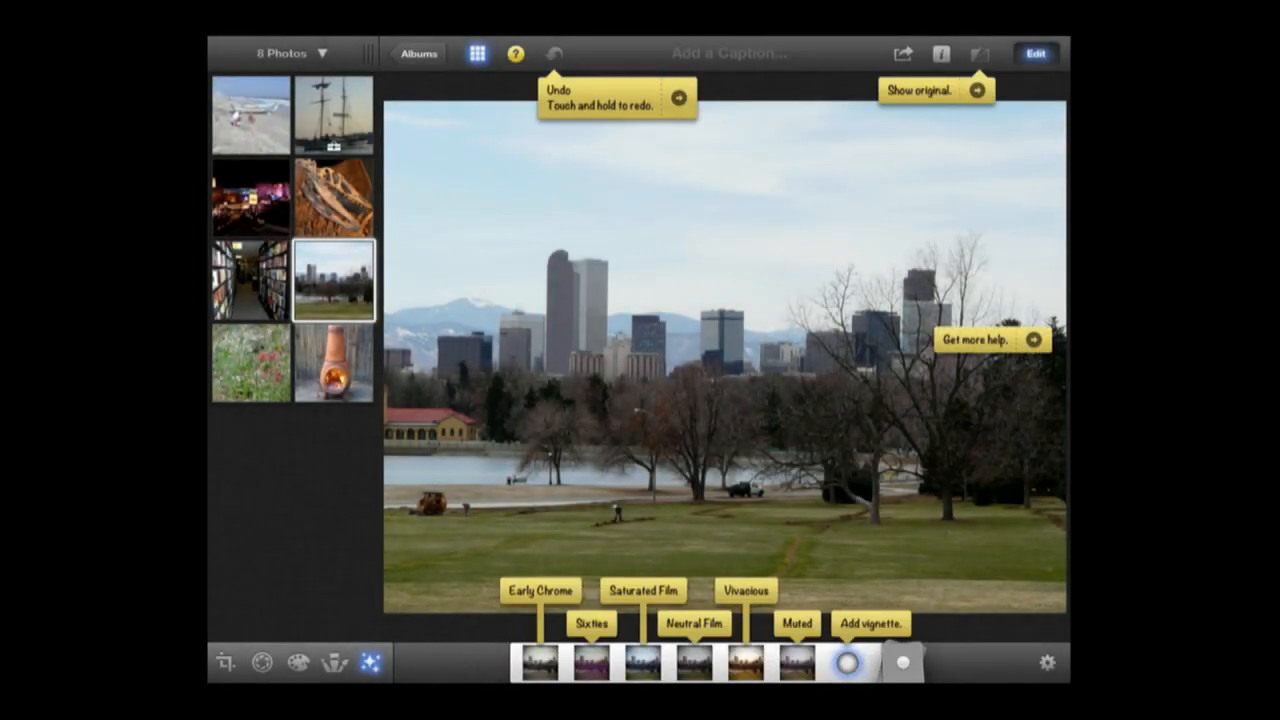
click(592, 662)
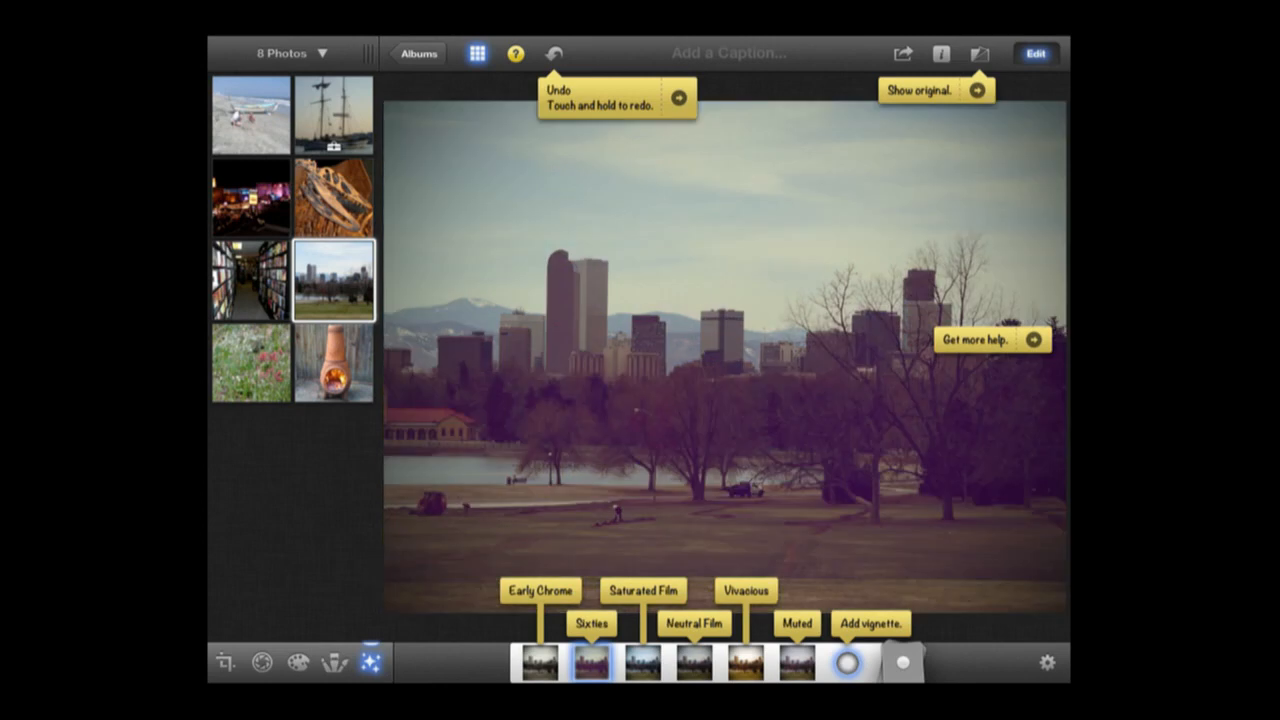
click(643, 662)
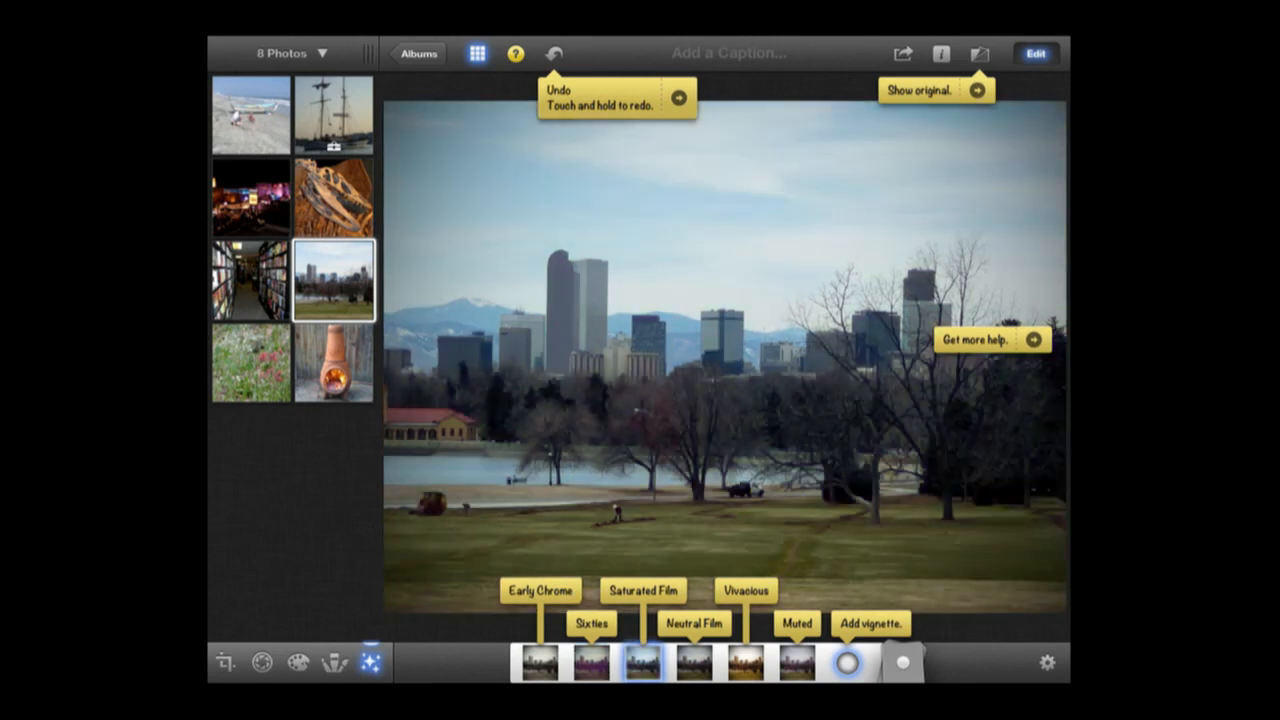
click(539, 663)
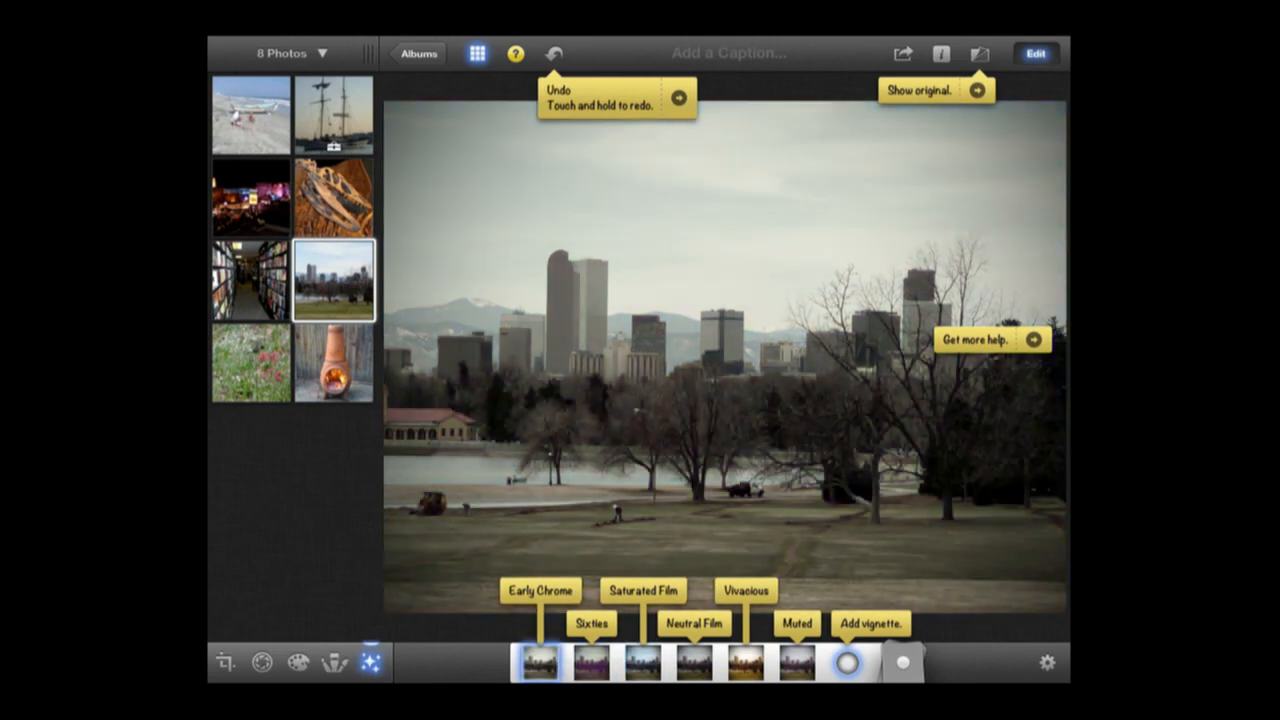
click(847, 664)
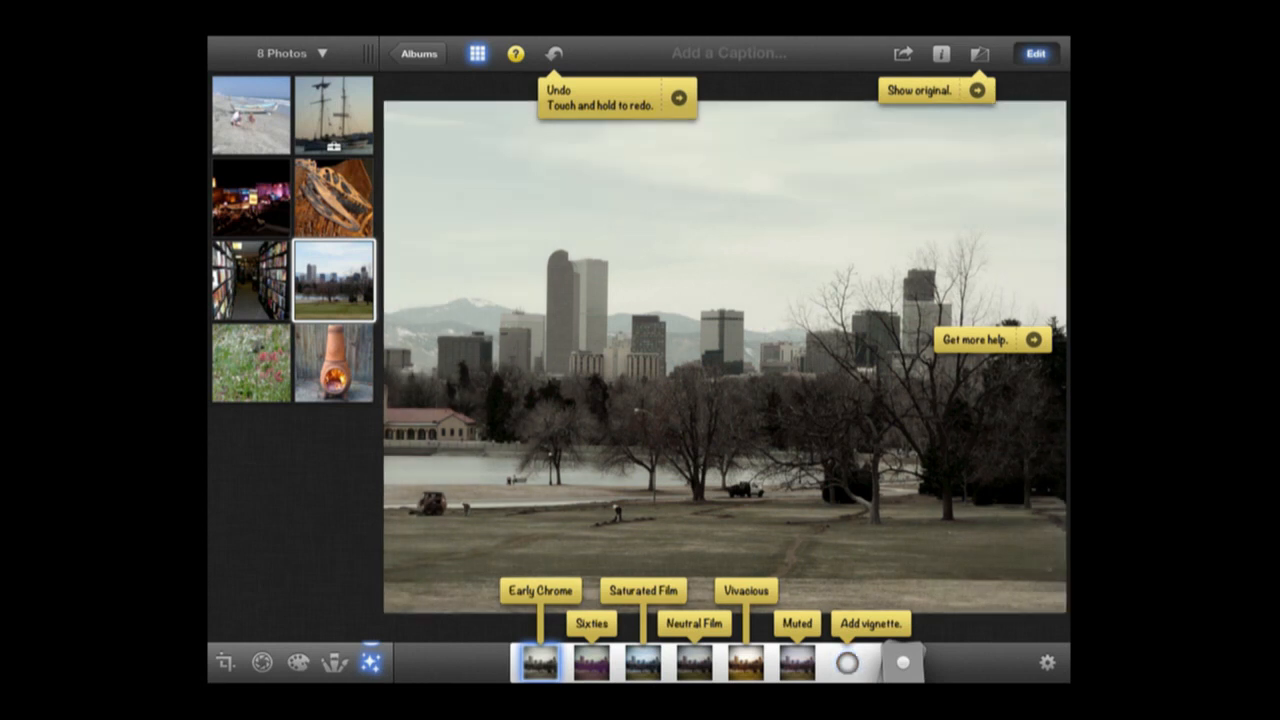
click(846, 663)
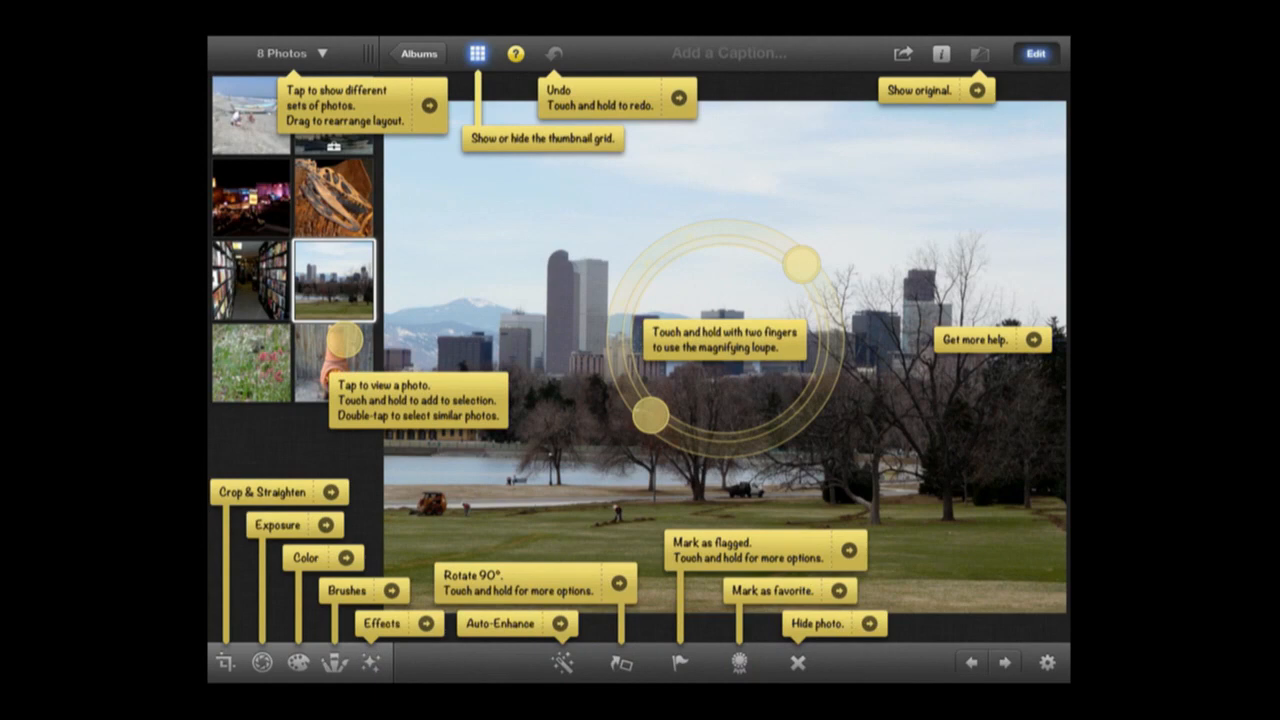
View the wildflower photo, then go back to the city skyline photo
click(562, 662)
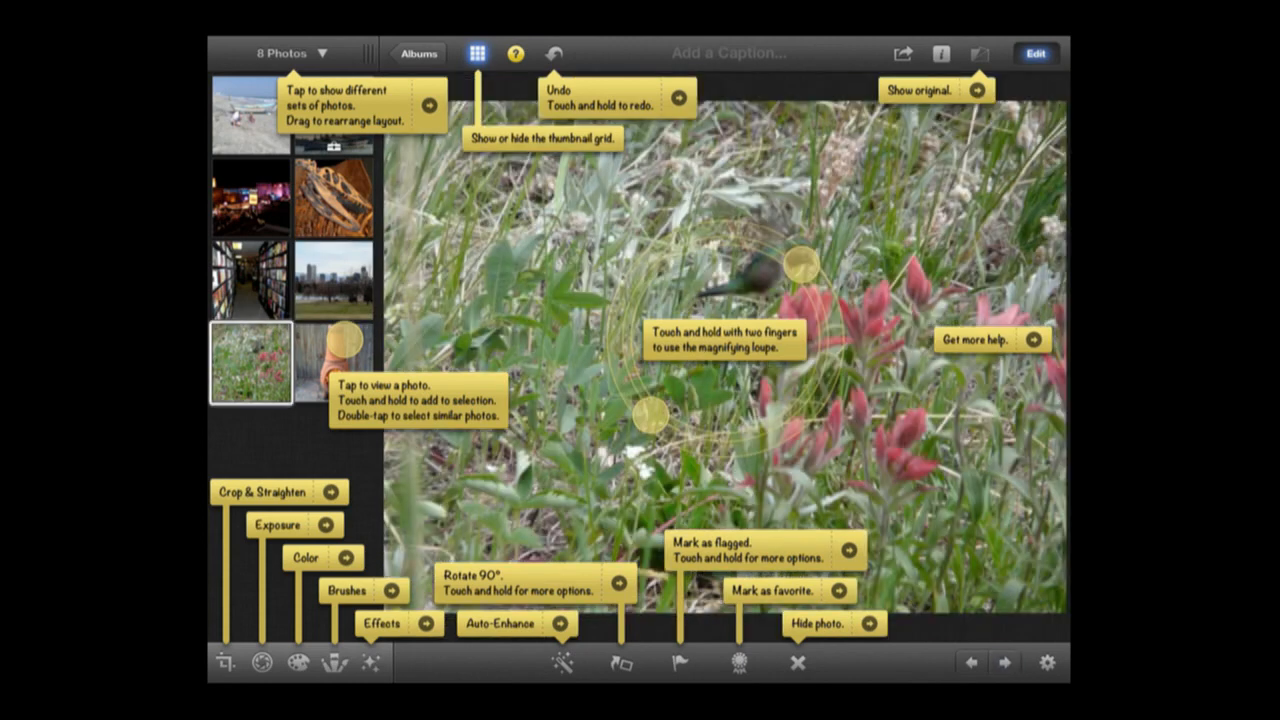
click(334, 281)
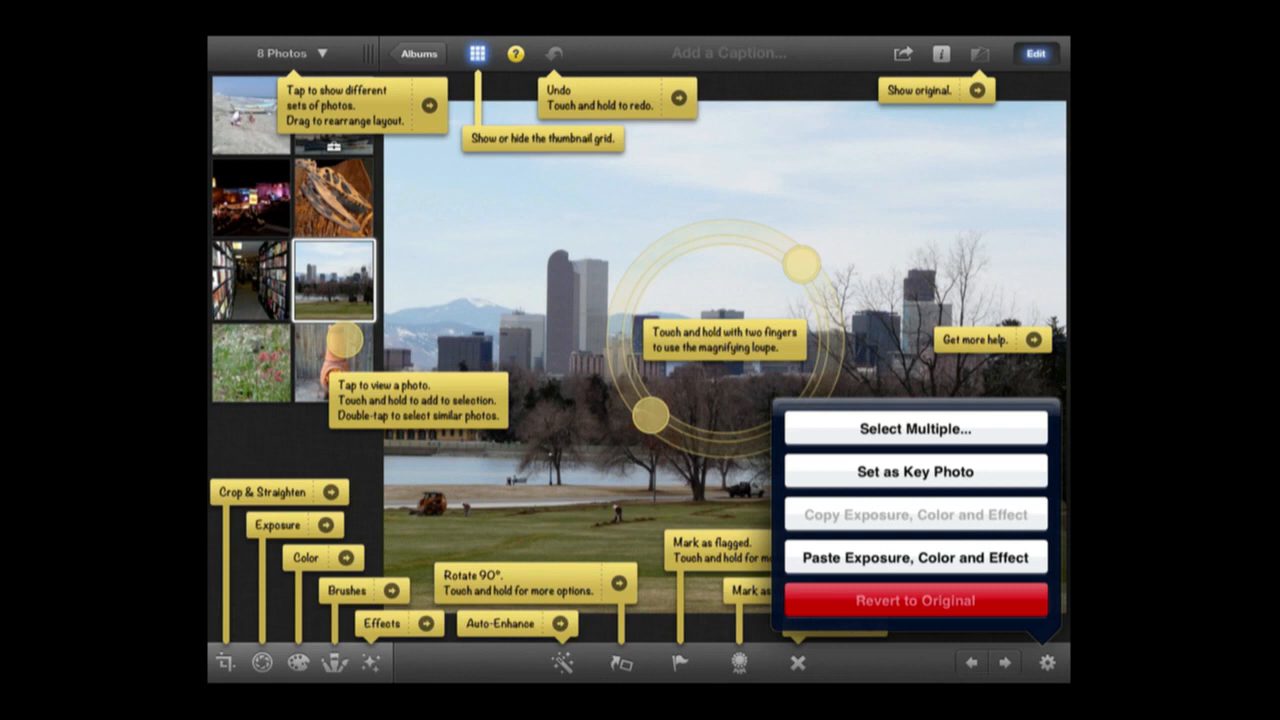
Mark several photos, including the bookstore photo, in Select Multiple mode, then finish
click(914, 428)
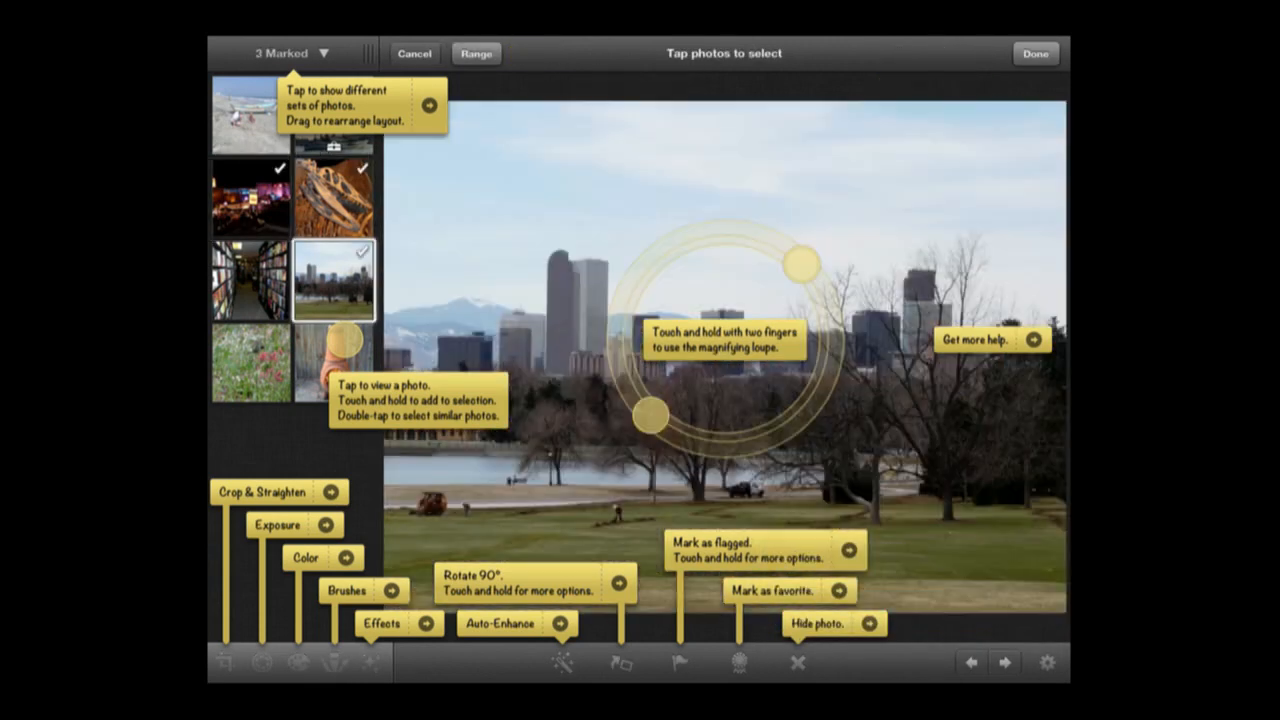
click(249, 280)
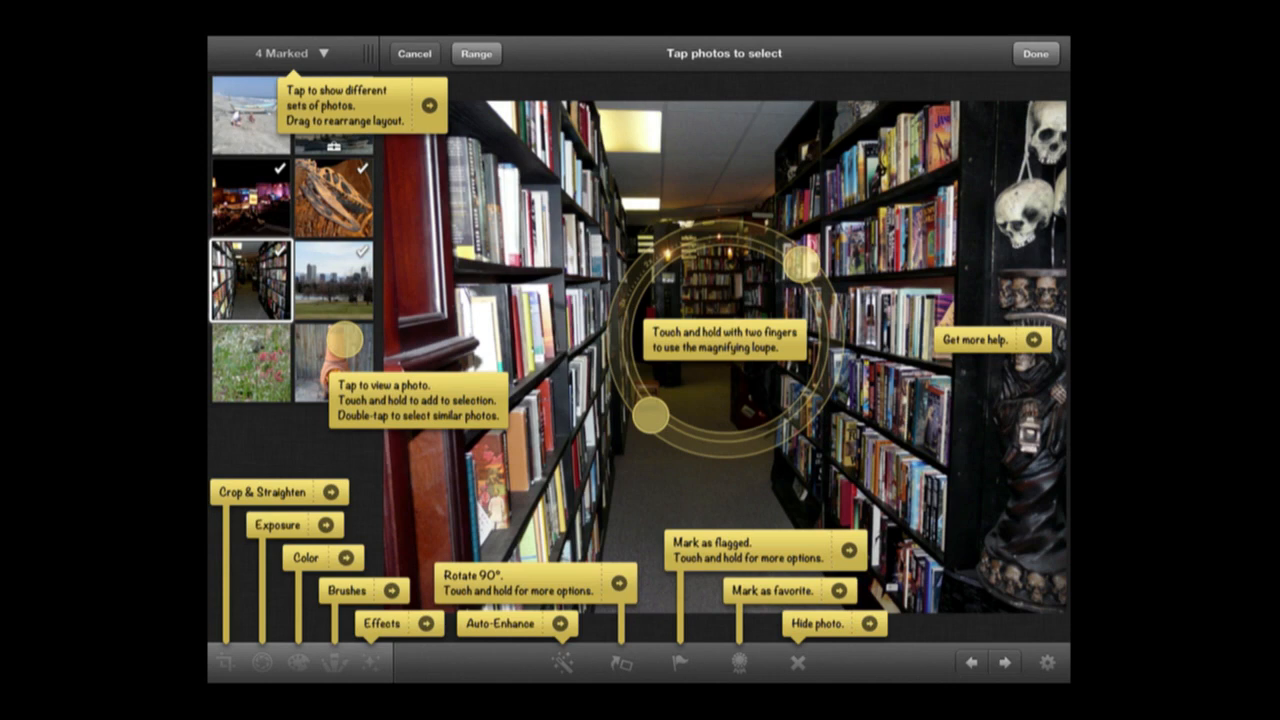
click(1035, 53)
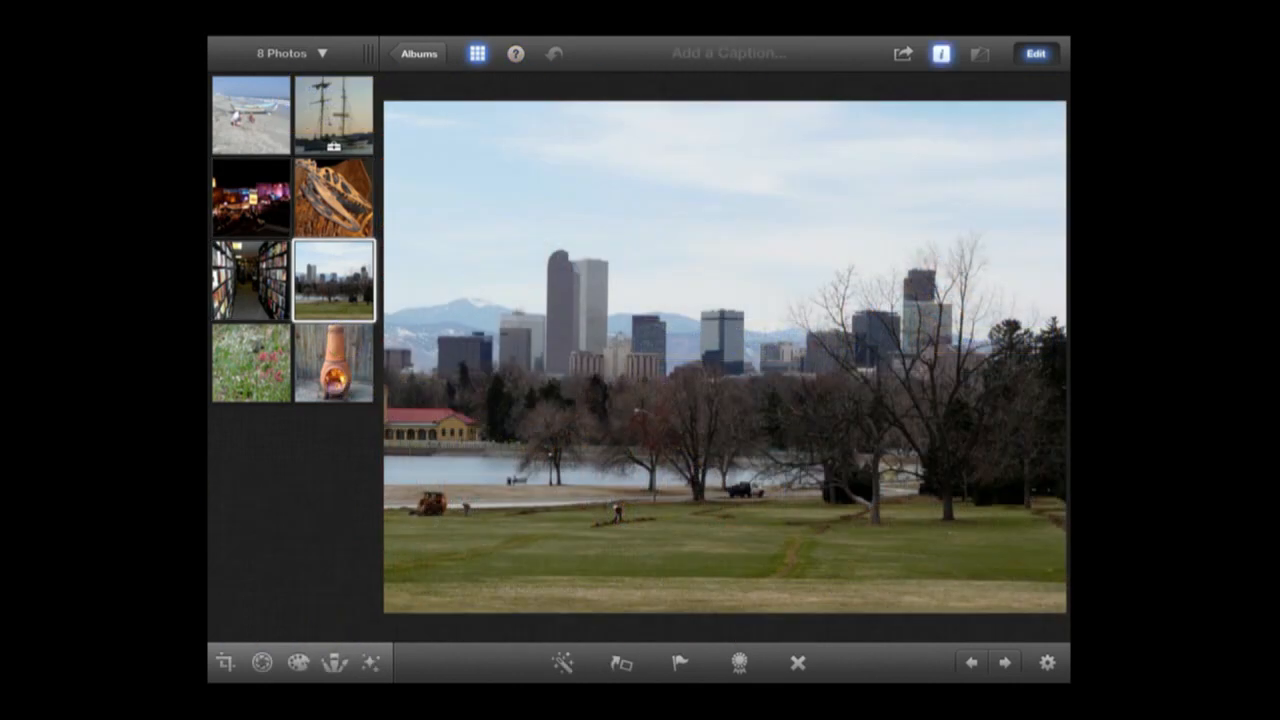
View the skyline photo's camera info and comments, then return to the Albums shelf
click(940, 53)
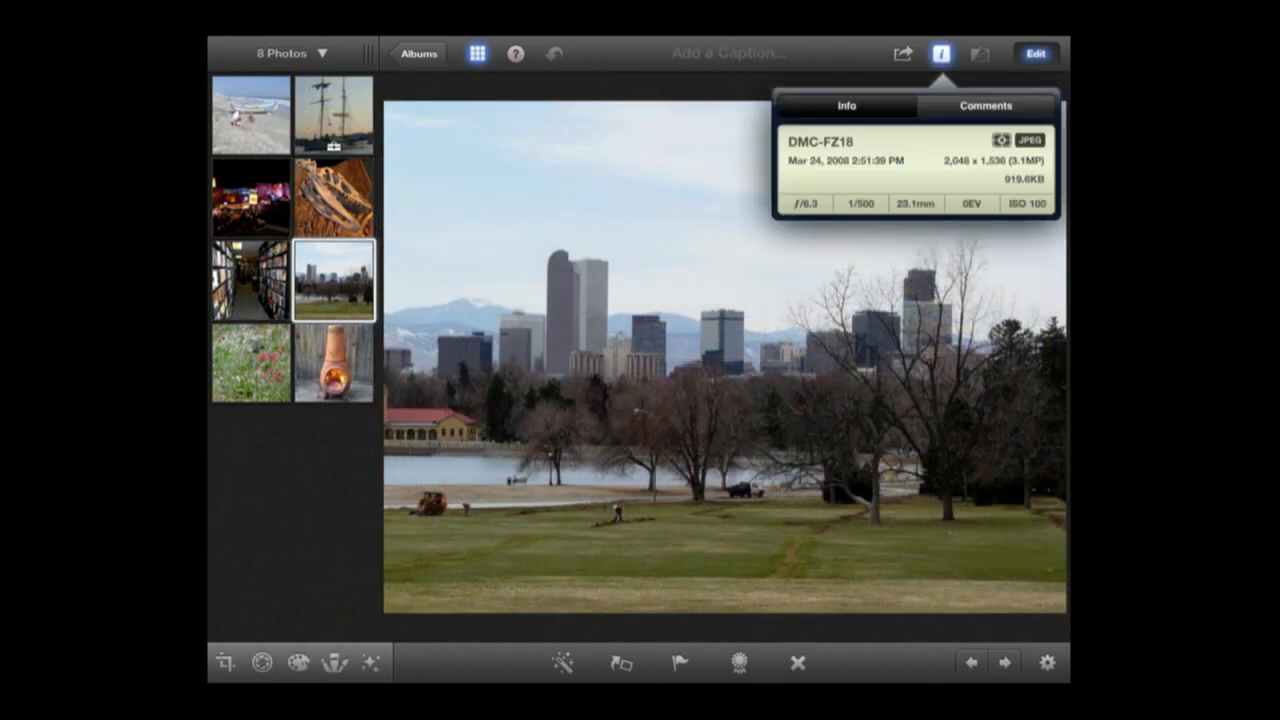
click(985, 105)
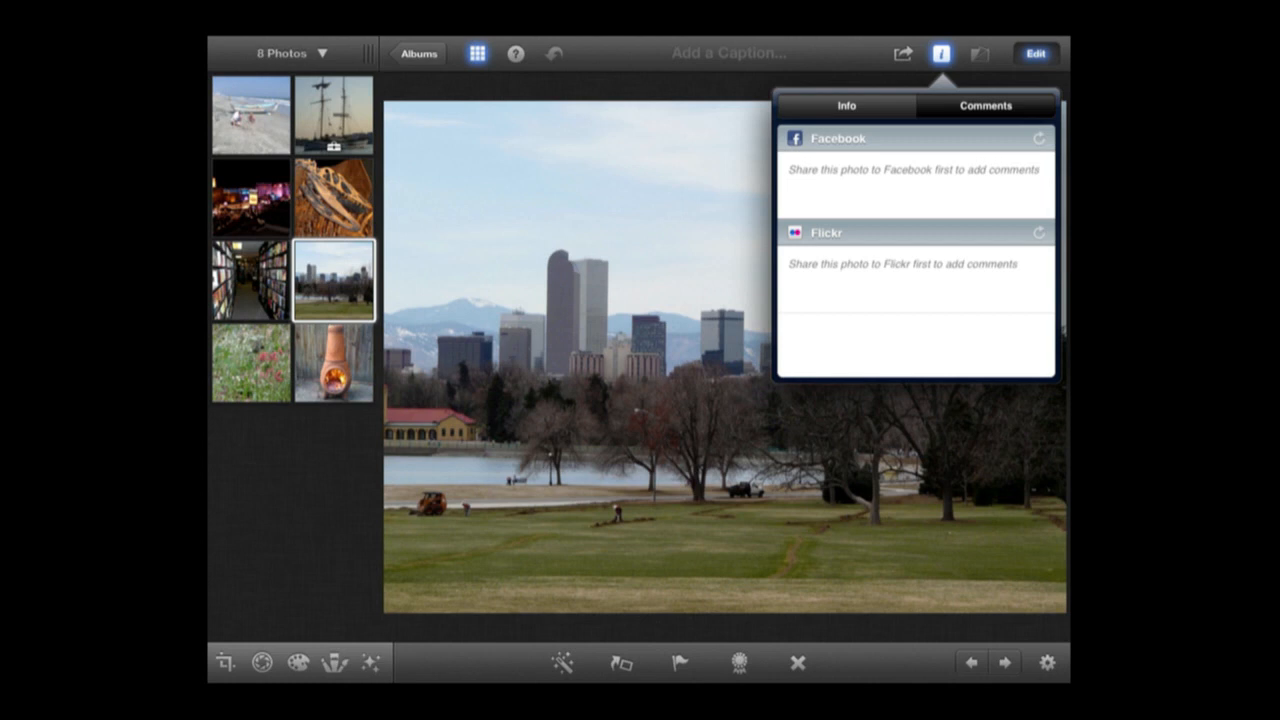
click(846, 105)
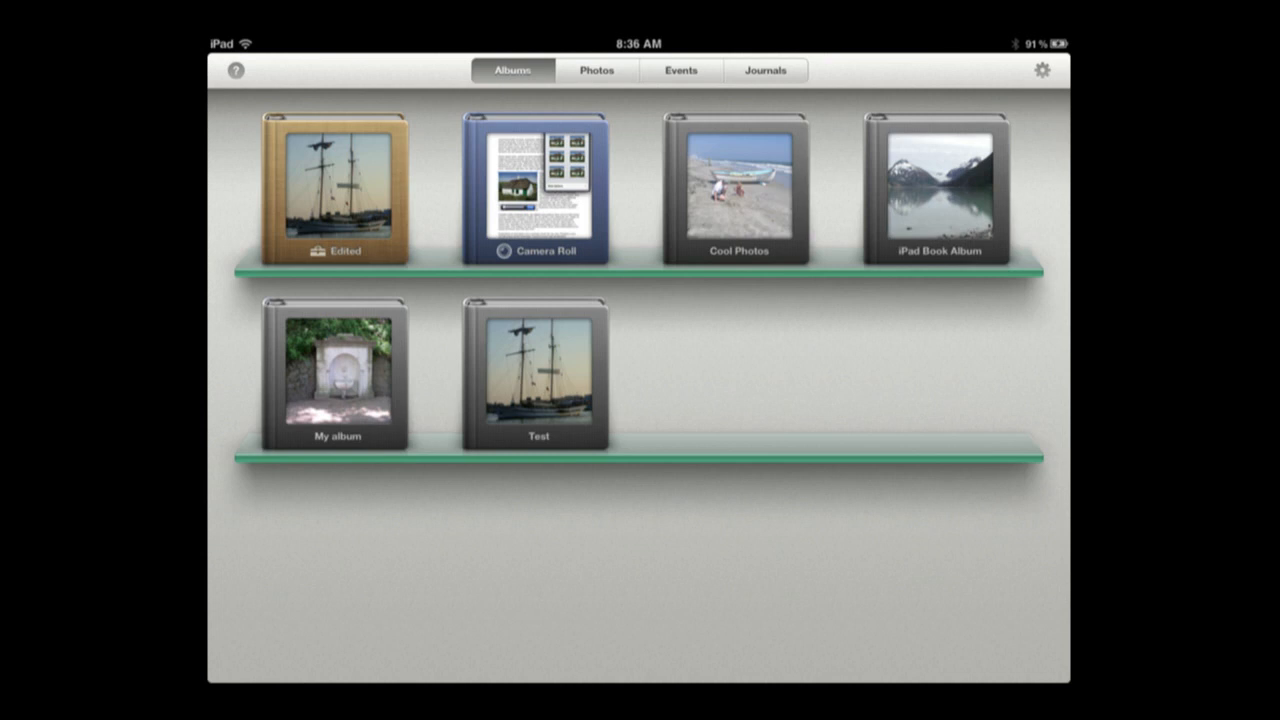
Browse the Photos grid and empty Events page, then show the iPhone Albums shelf
click(596, 70)
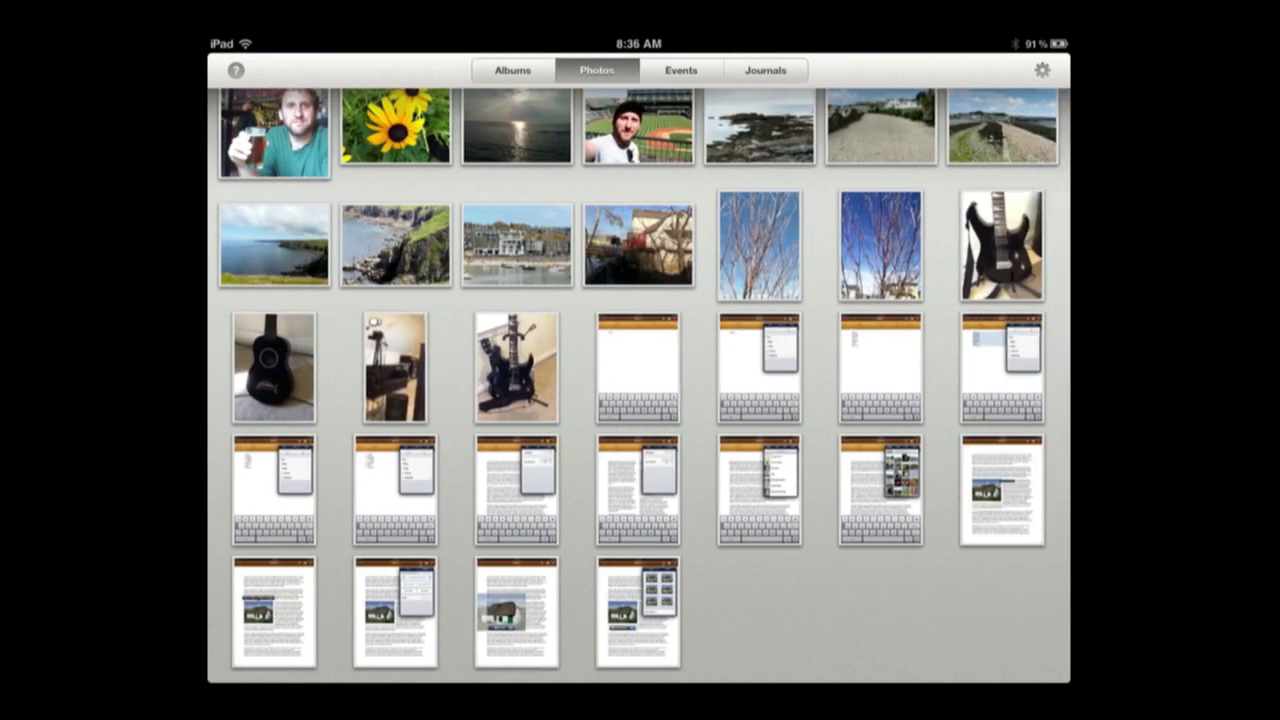
click(680, 70)
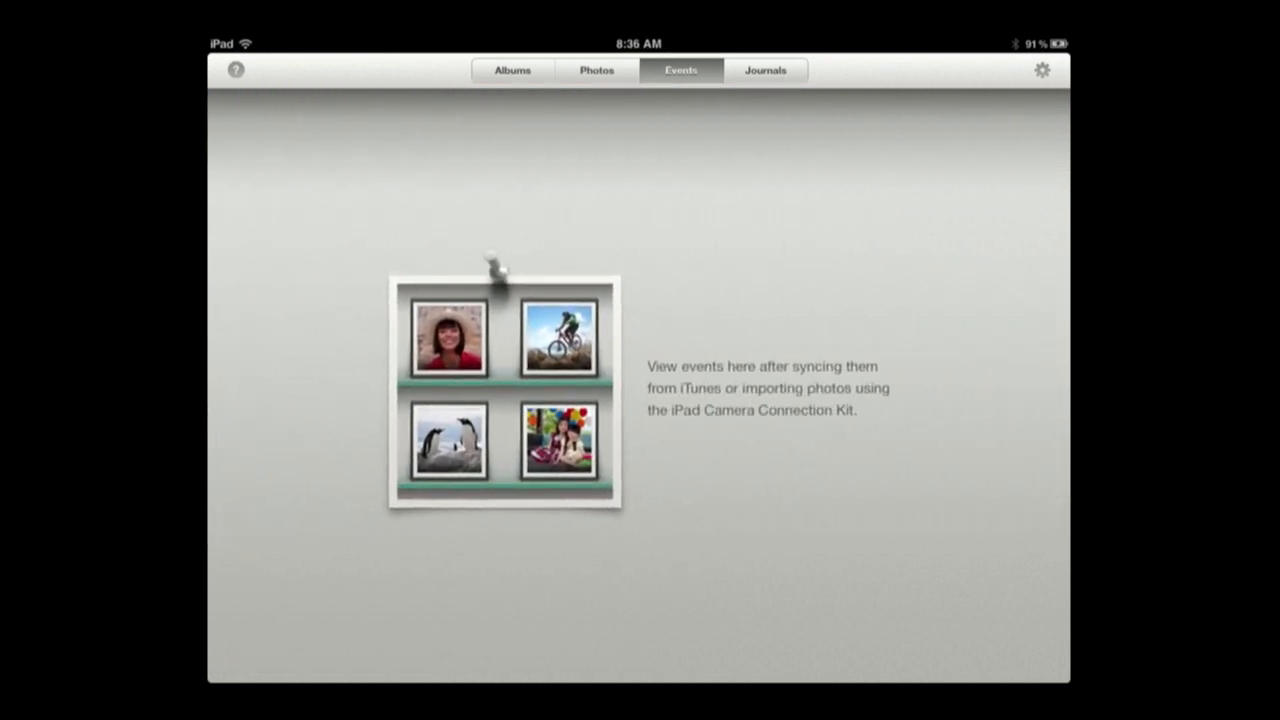
click(512, 70)
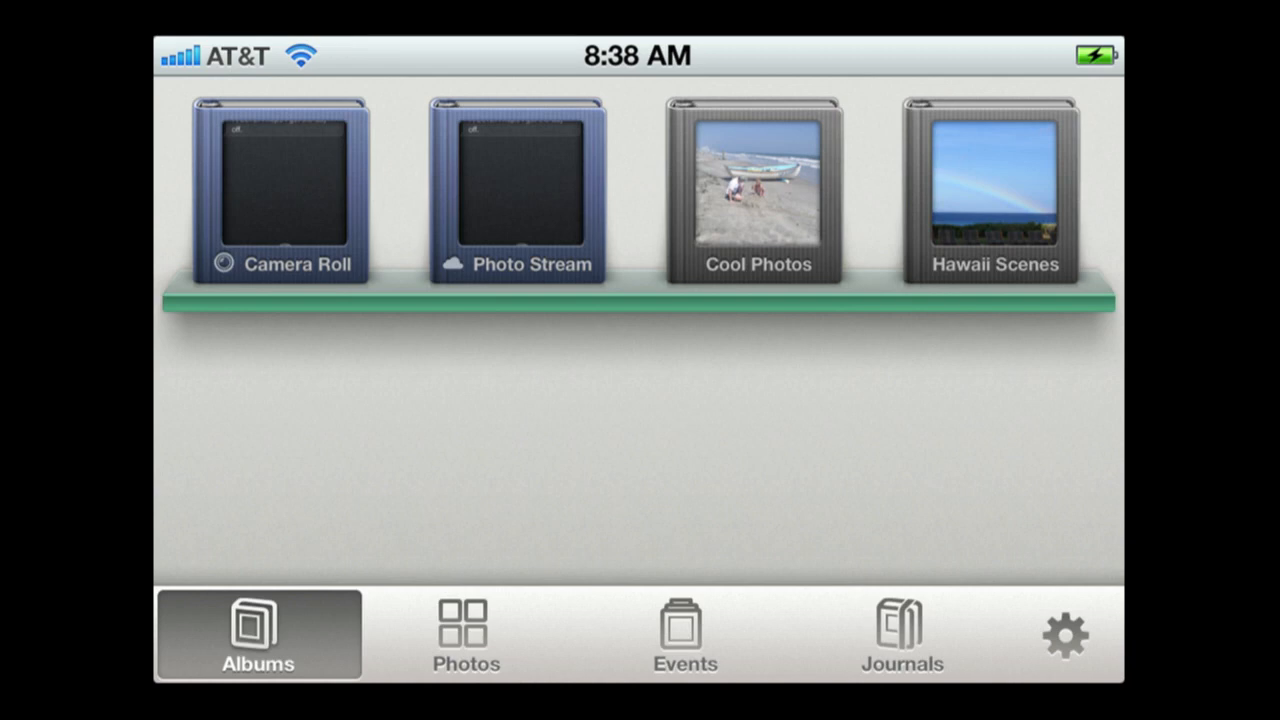
Open the skyline photo from the Cool Photos album and bring up its editing tools
click(757, 190)
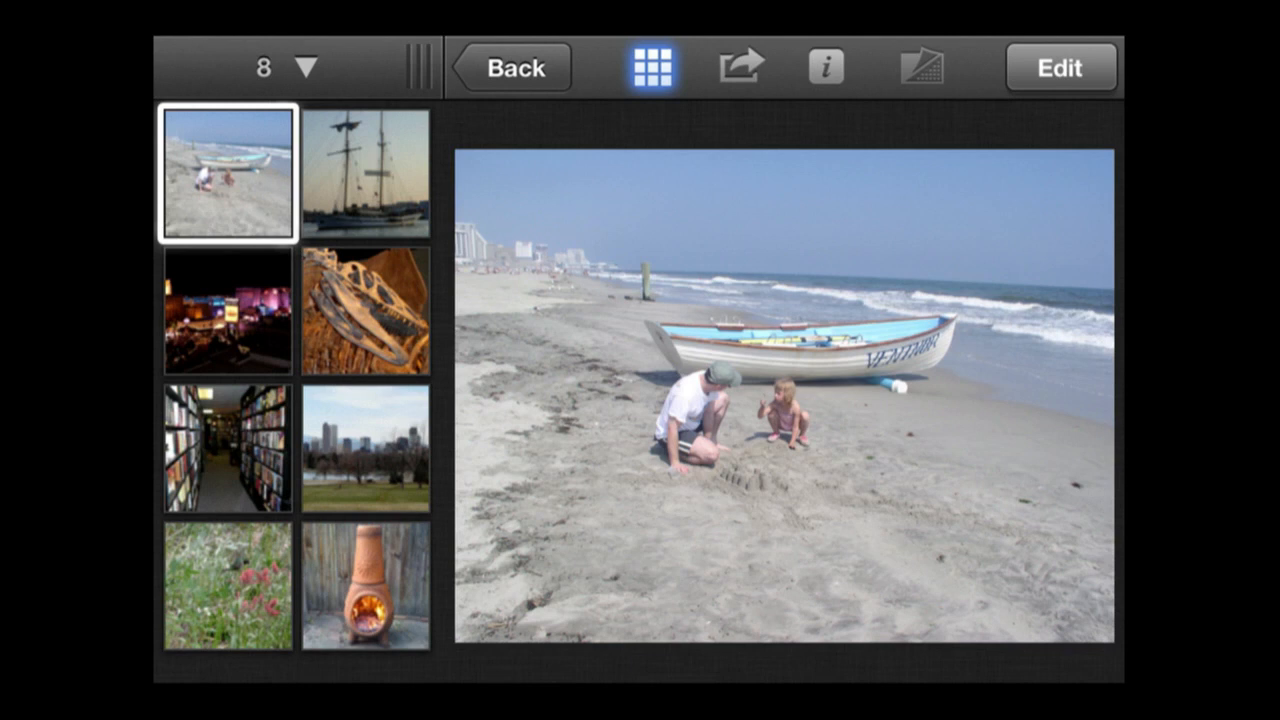
click(365, 447)
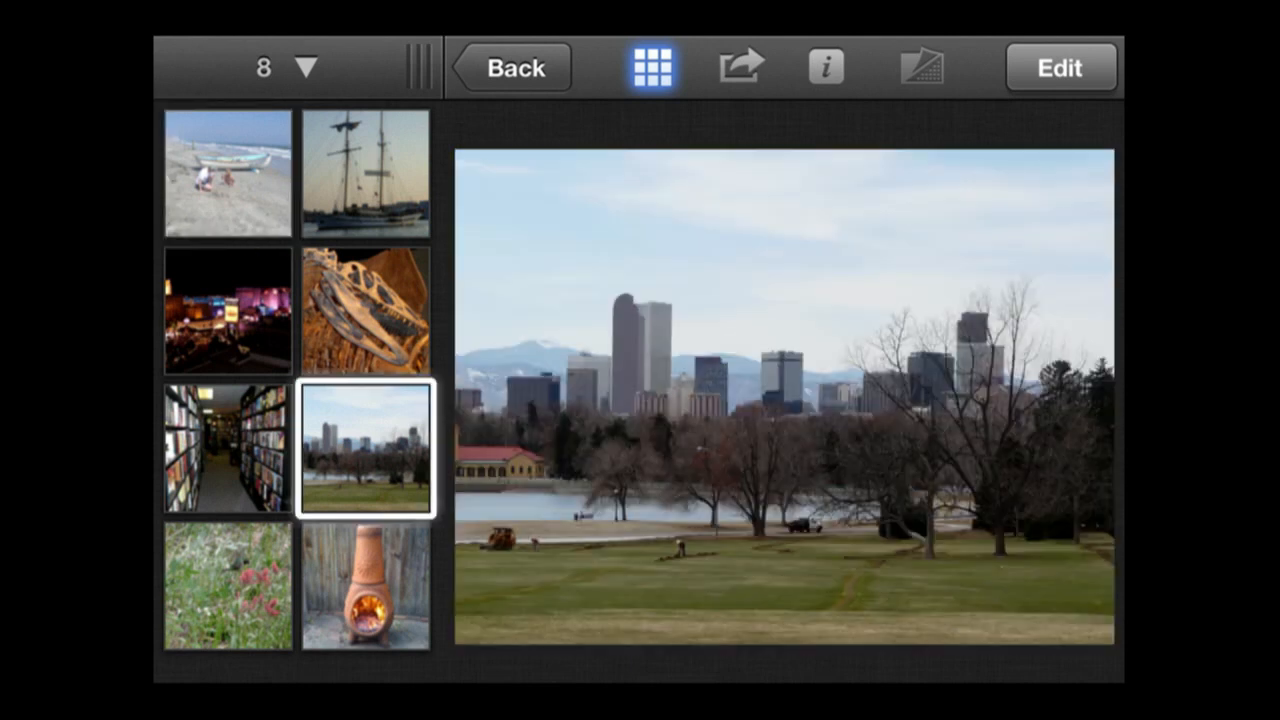
click(1060, 66)
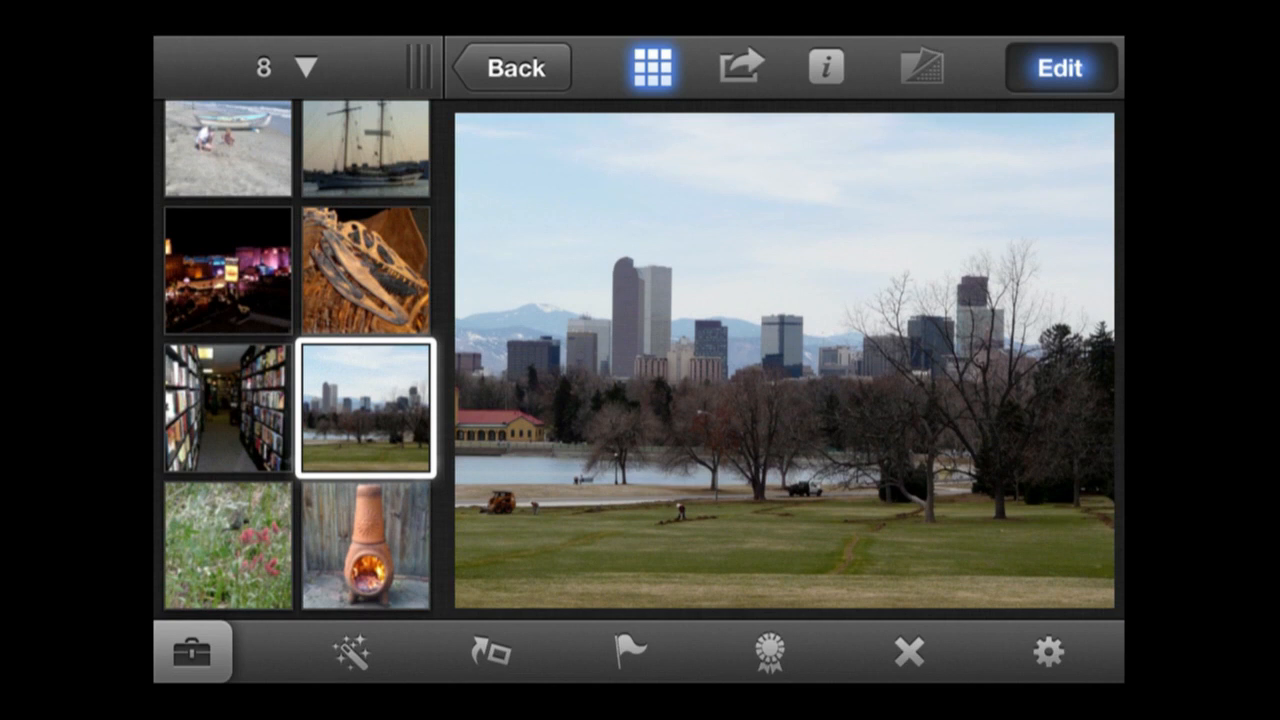
click(1059, 67)
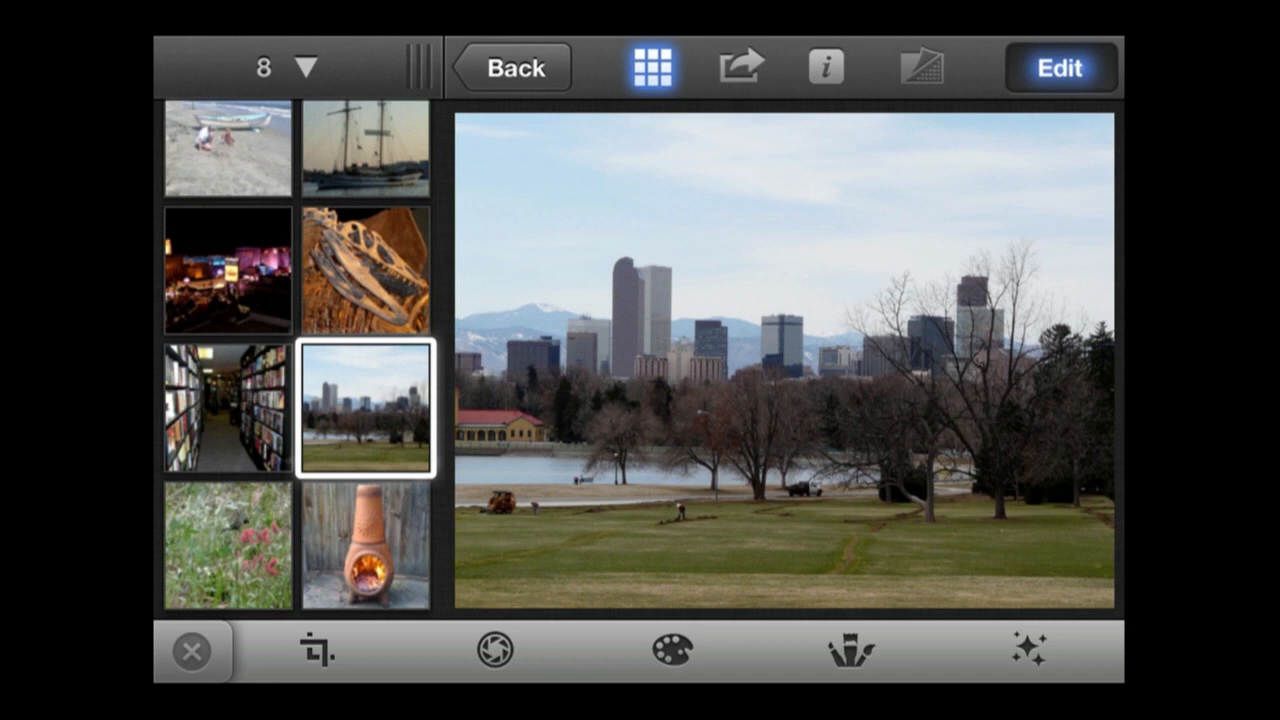
Apply a dark film-style effect and compare it against the original photo
click(1028, 650)
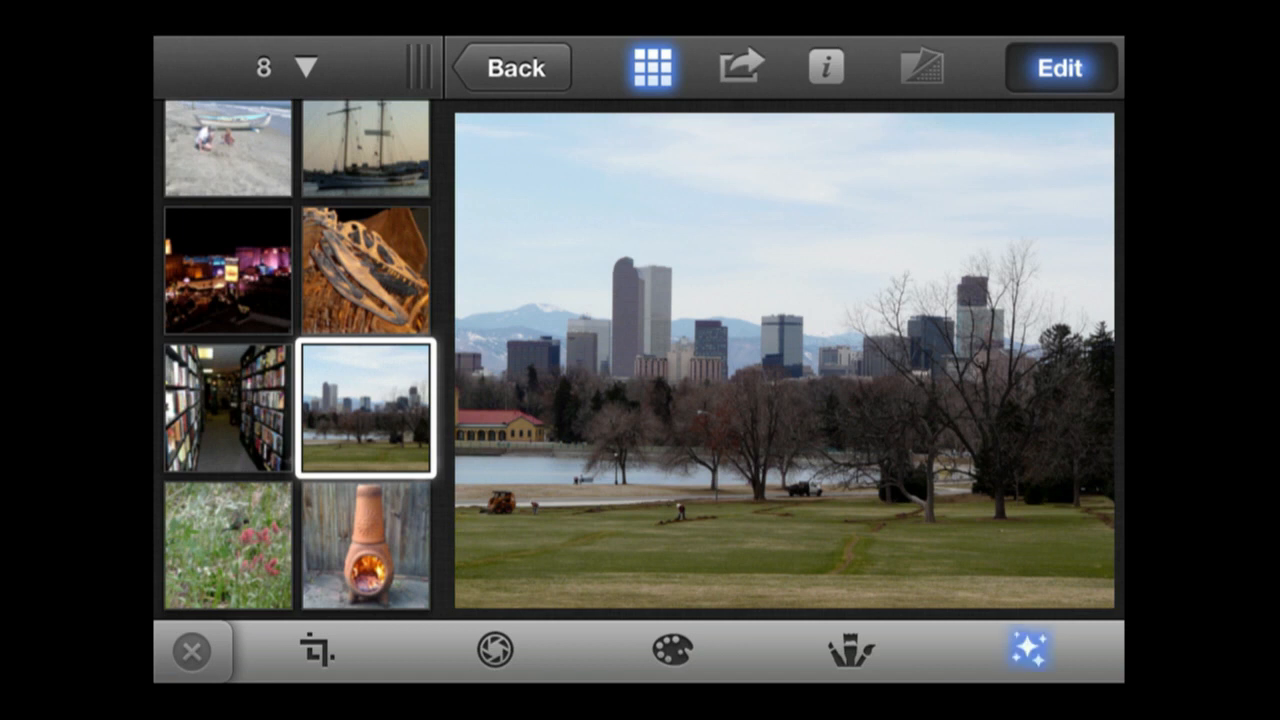
click(1026, 650)
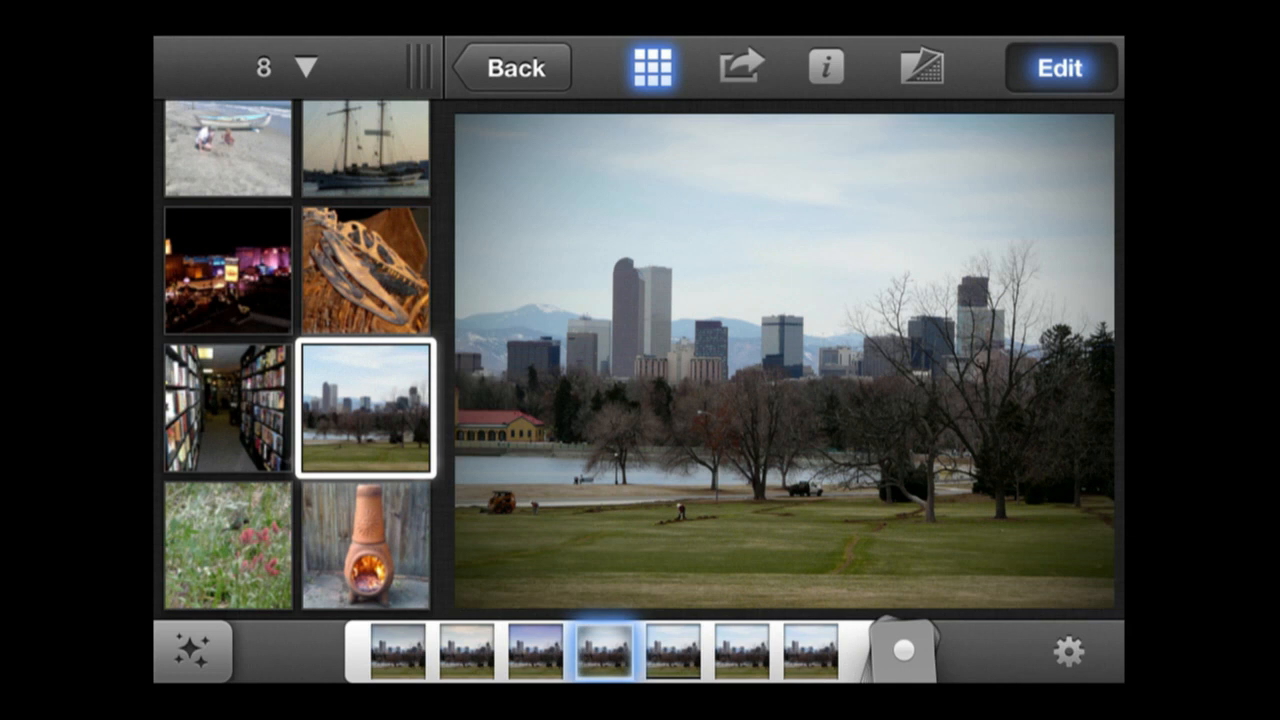
click(918, 66)
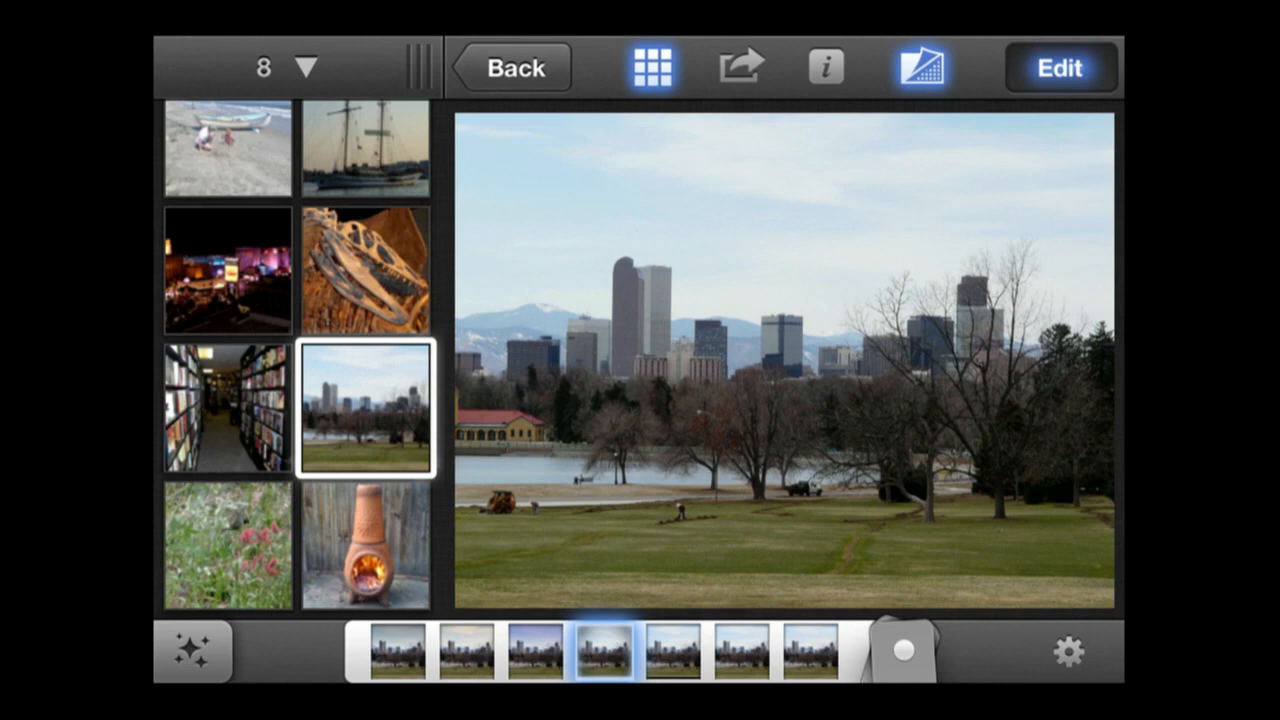
click(918, 66)
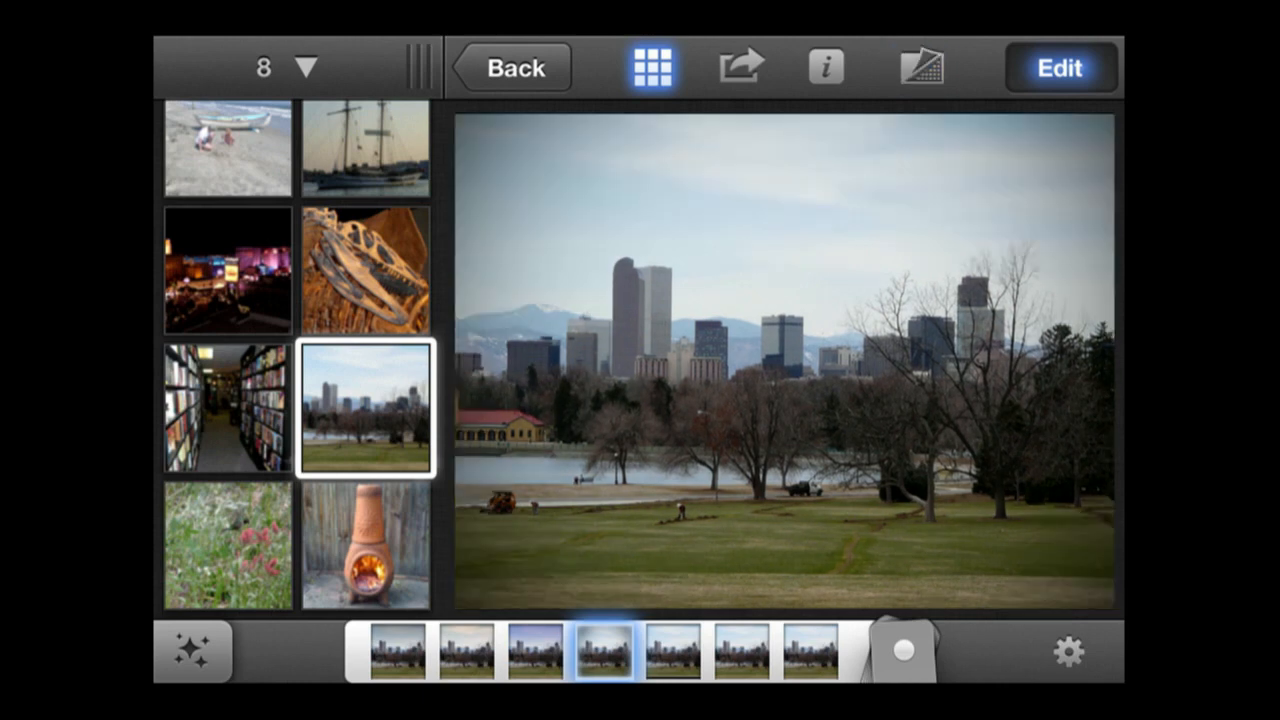